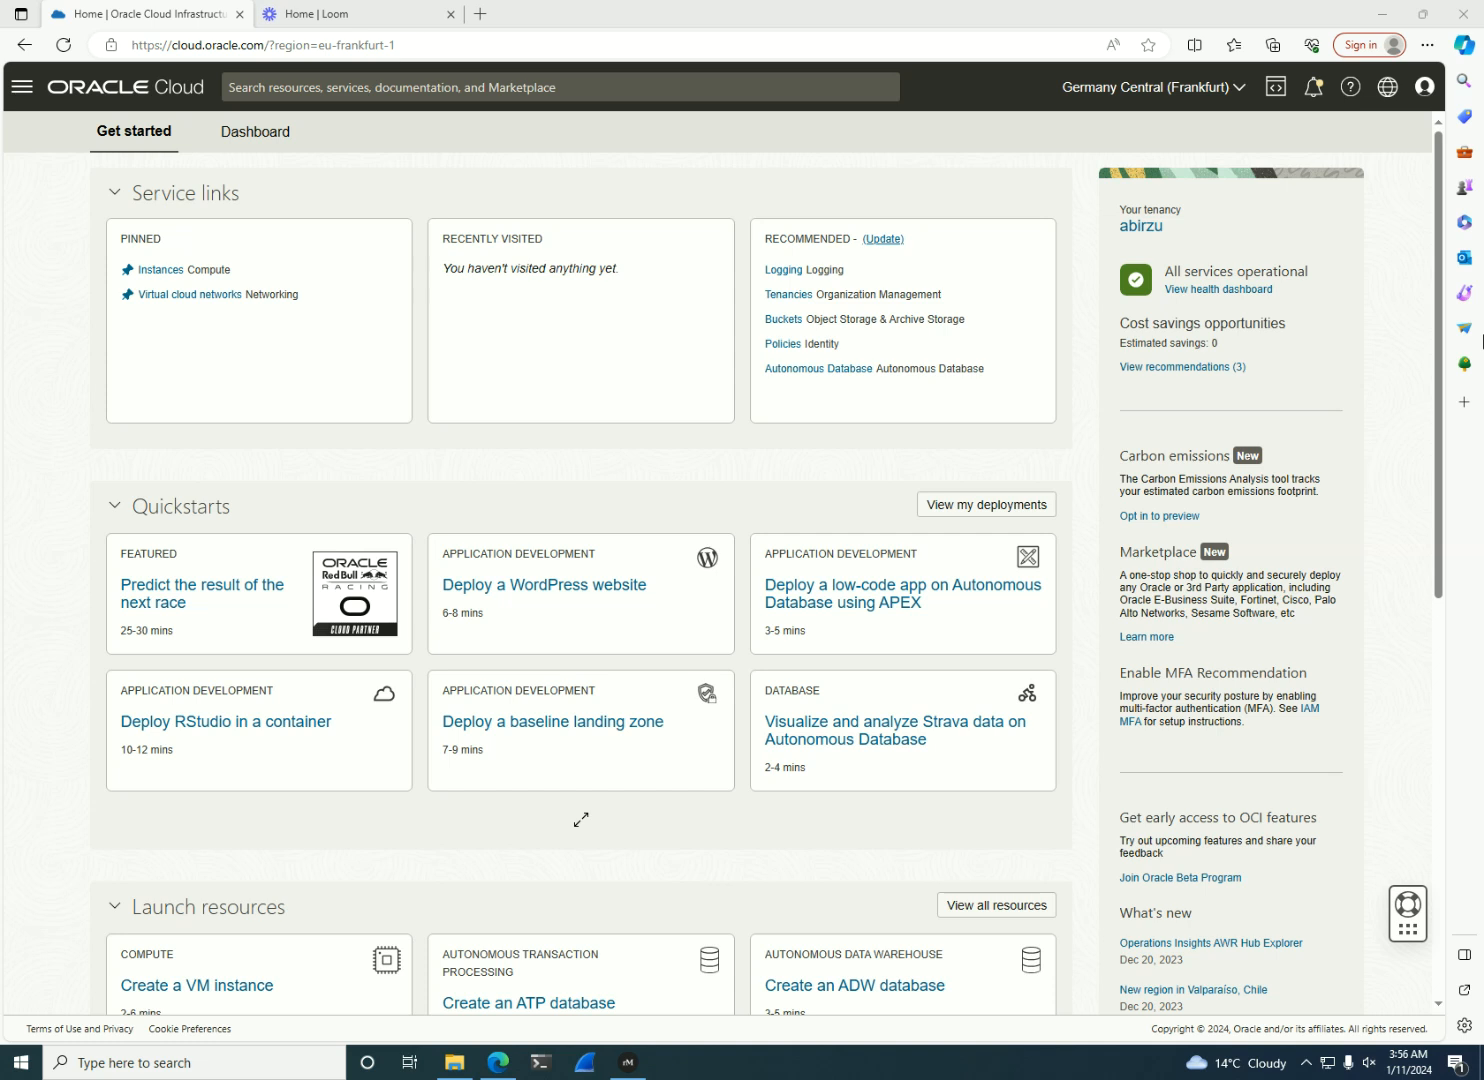
{"action": "mouse_move", "coordinate": [21, 88]}
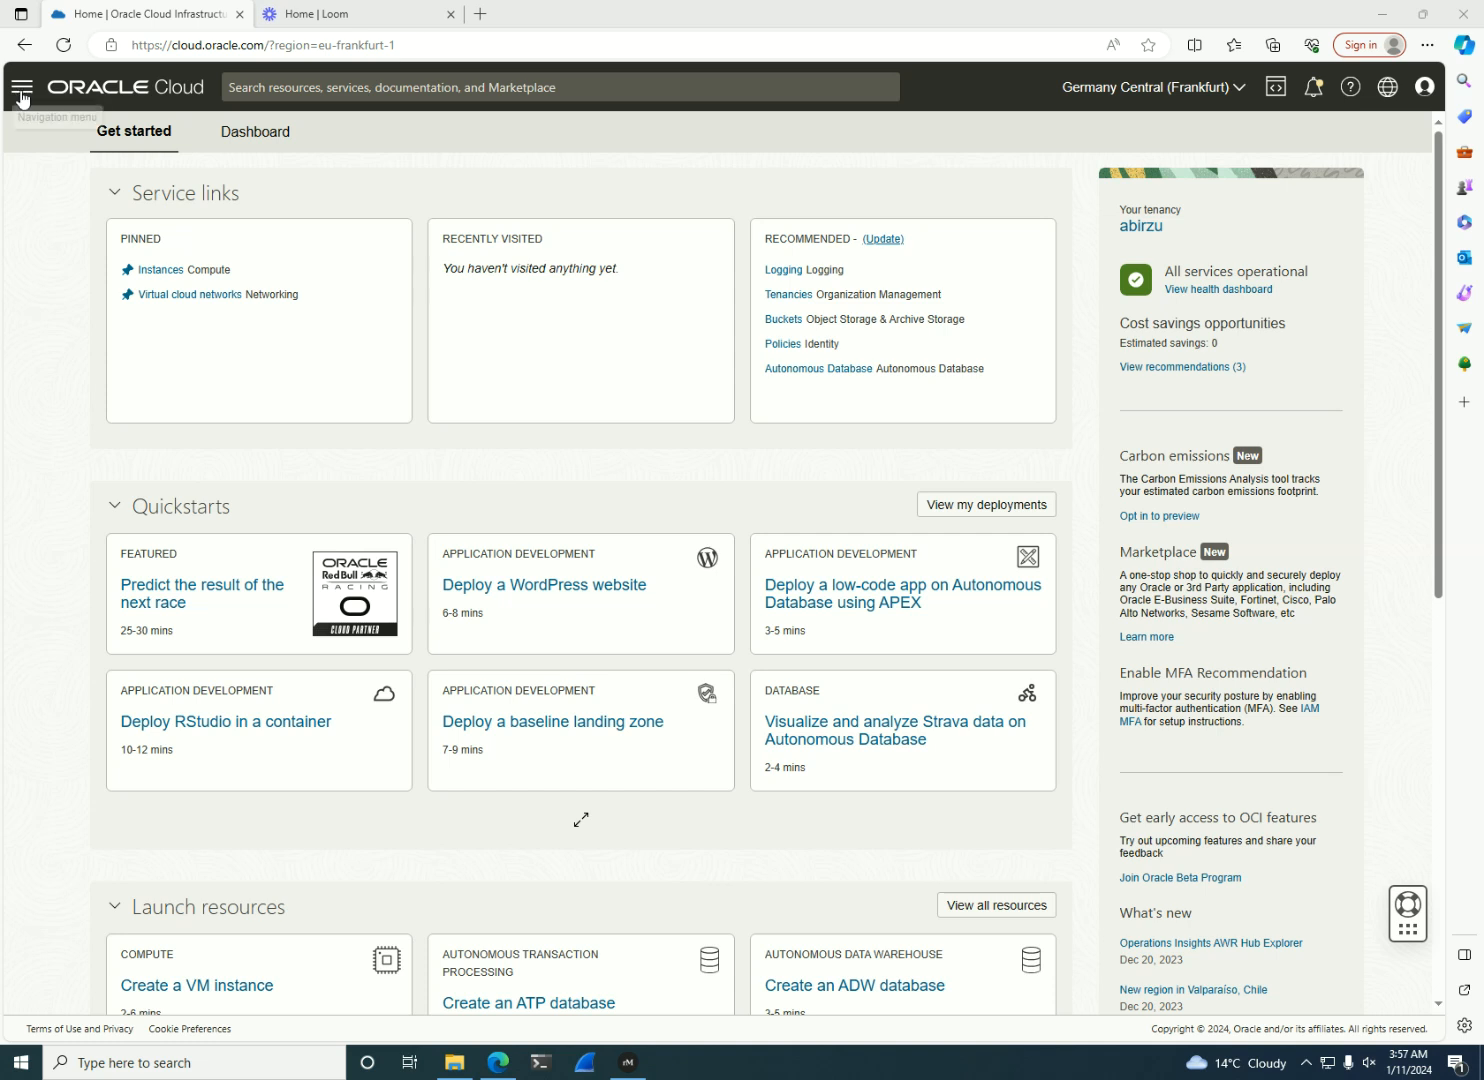
- Browse the service menu through Compute, Storage, Networking, Oracle Database, then Databases
{"action": "left_click", "coordinate": [18, 88]}
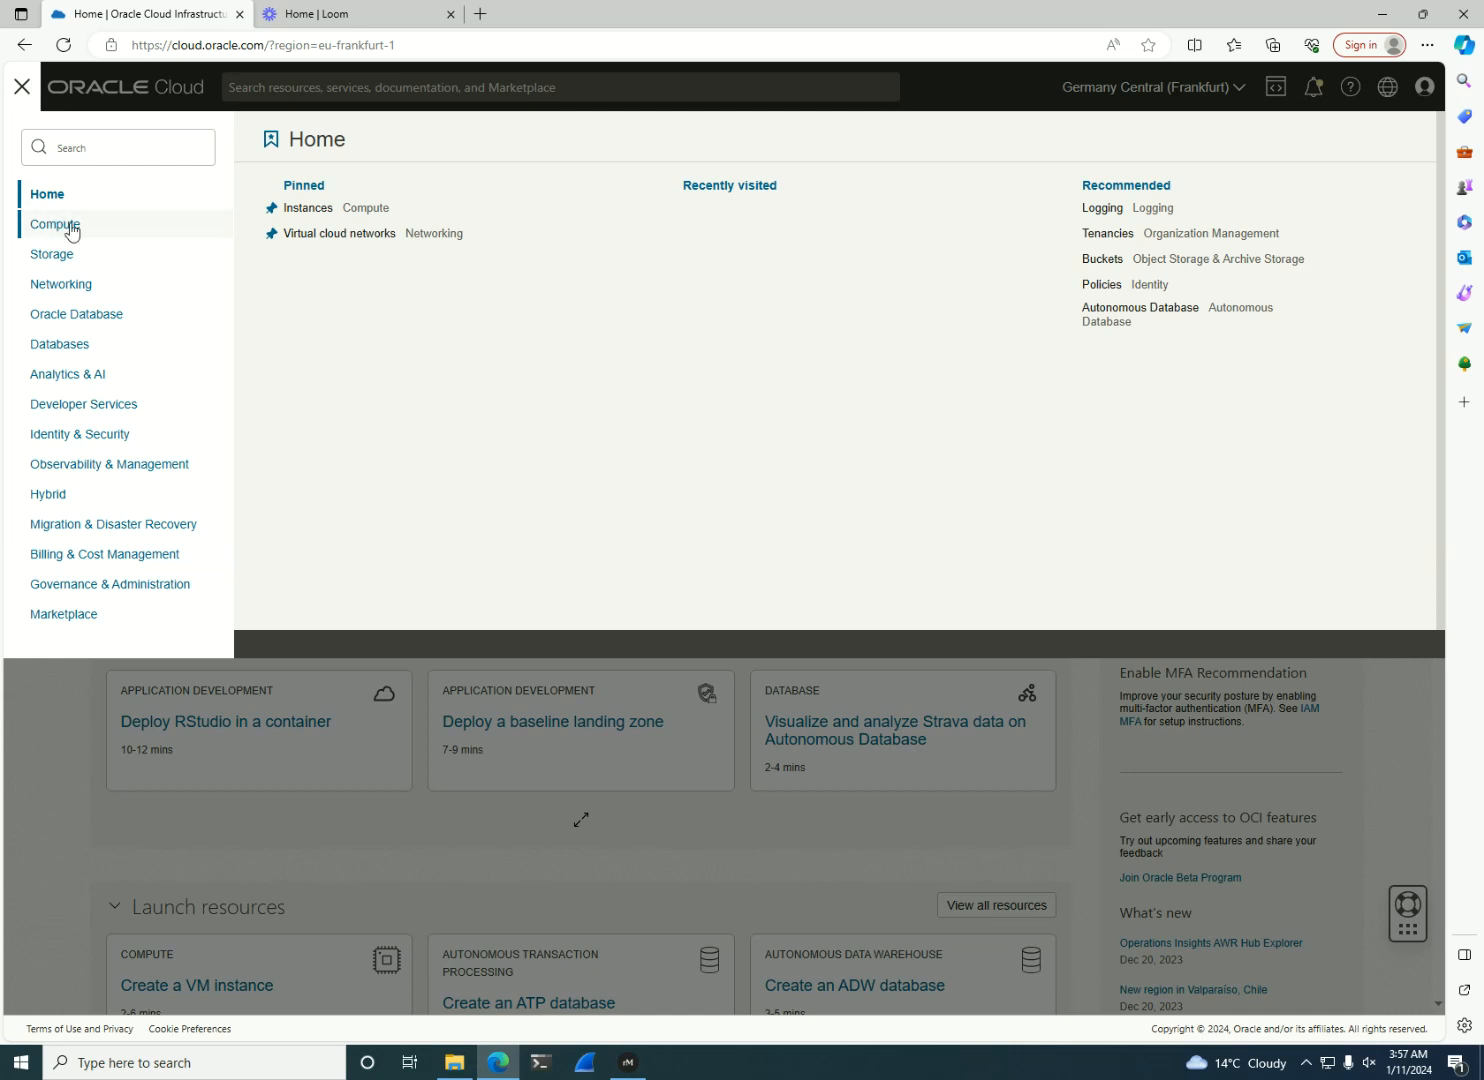
{"action": "left_click", "coordinate": [56, 224]}
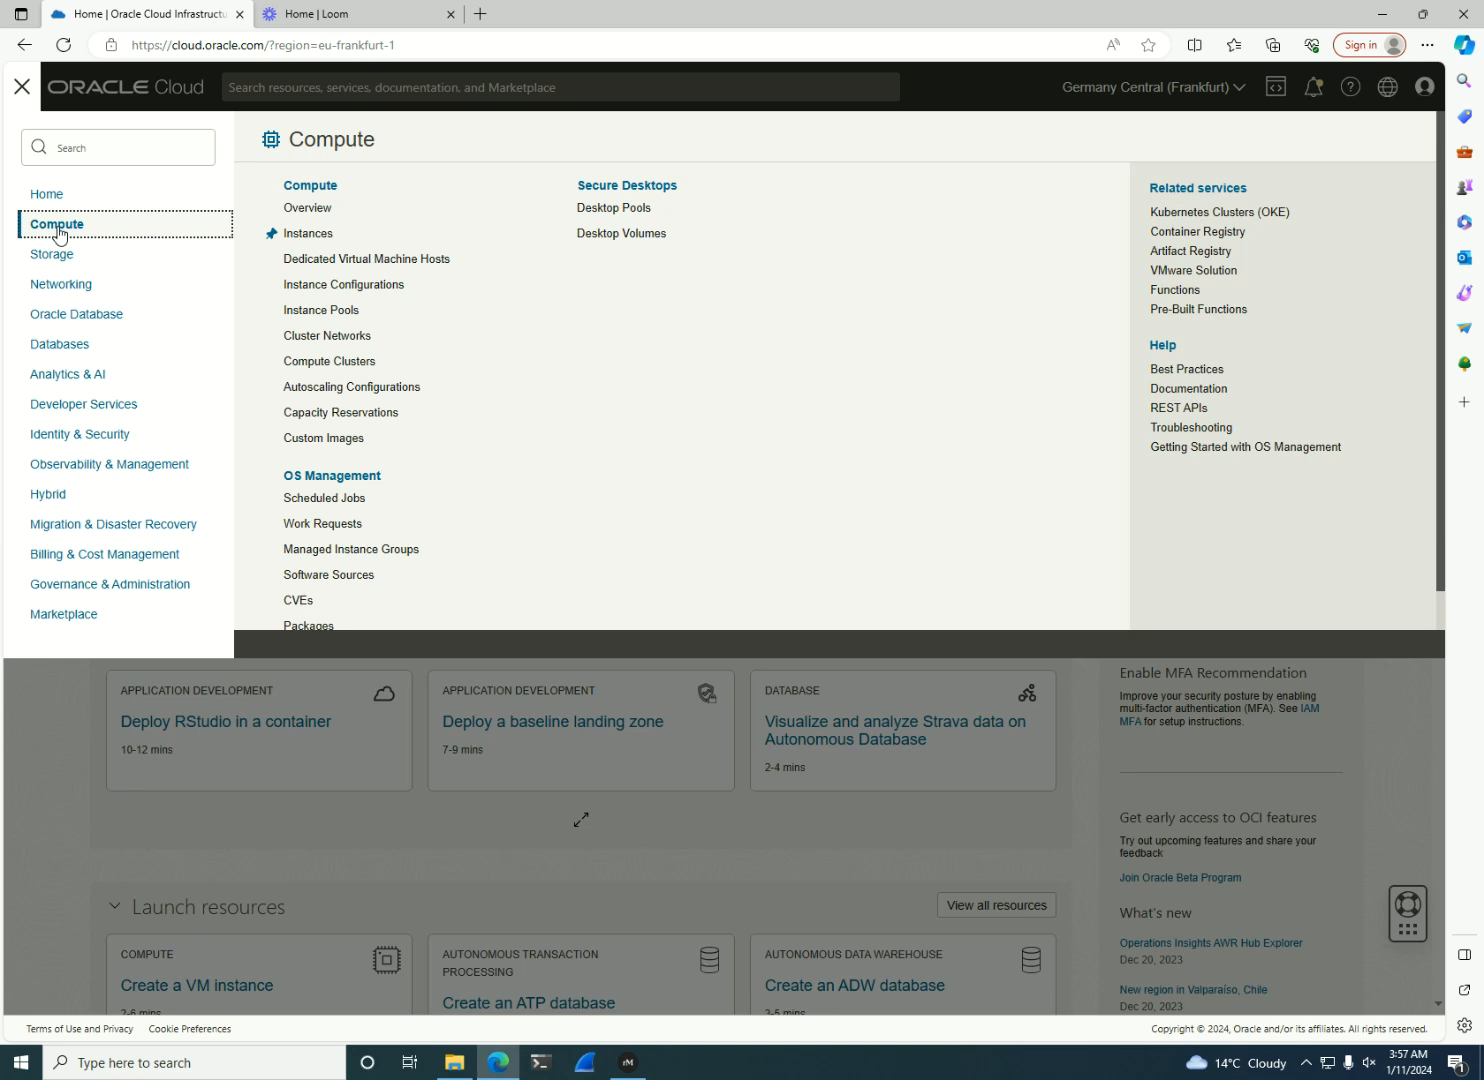
{"action": "mouse_move", "coordinate": [77, 238]}
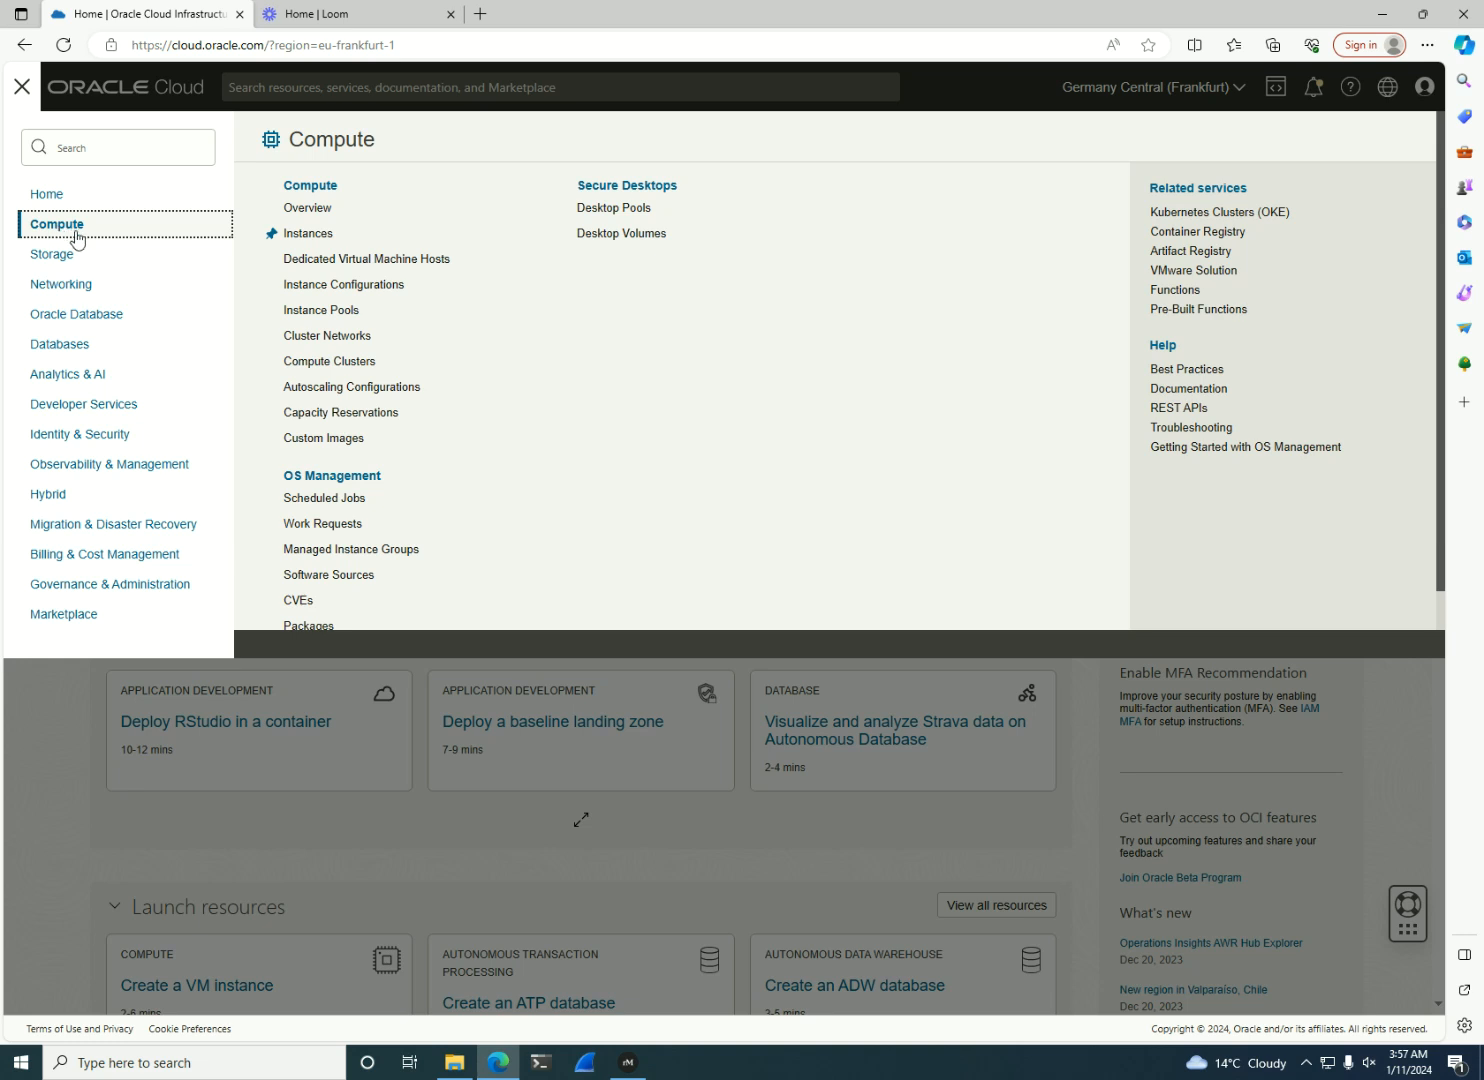
{"action": "left_click", "coordinate": [53, 254]}
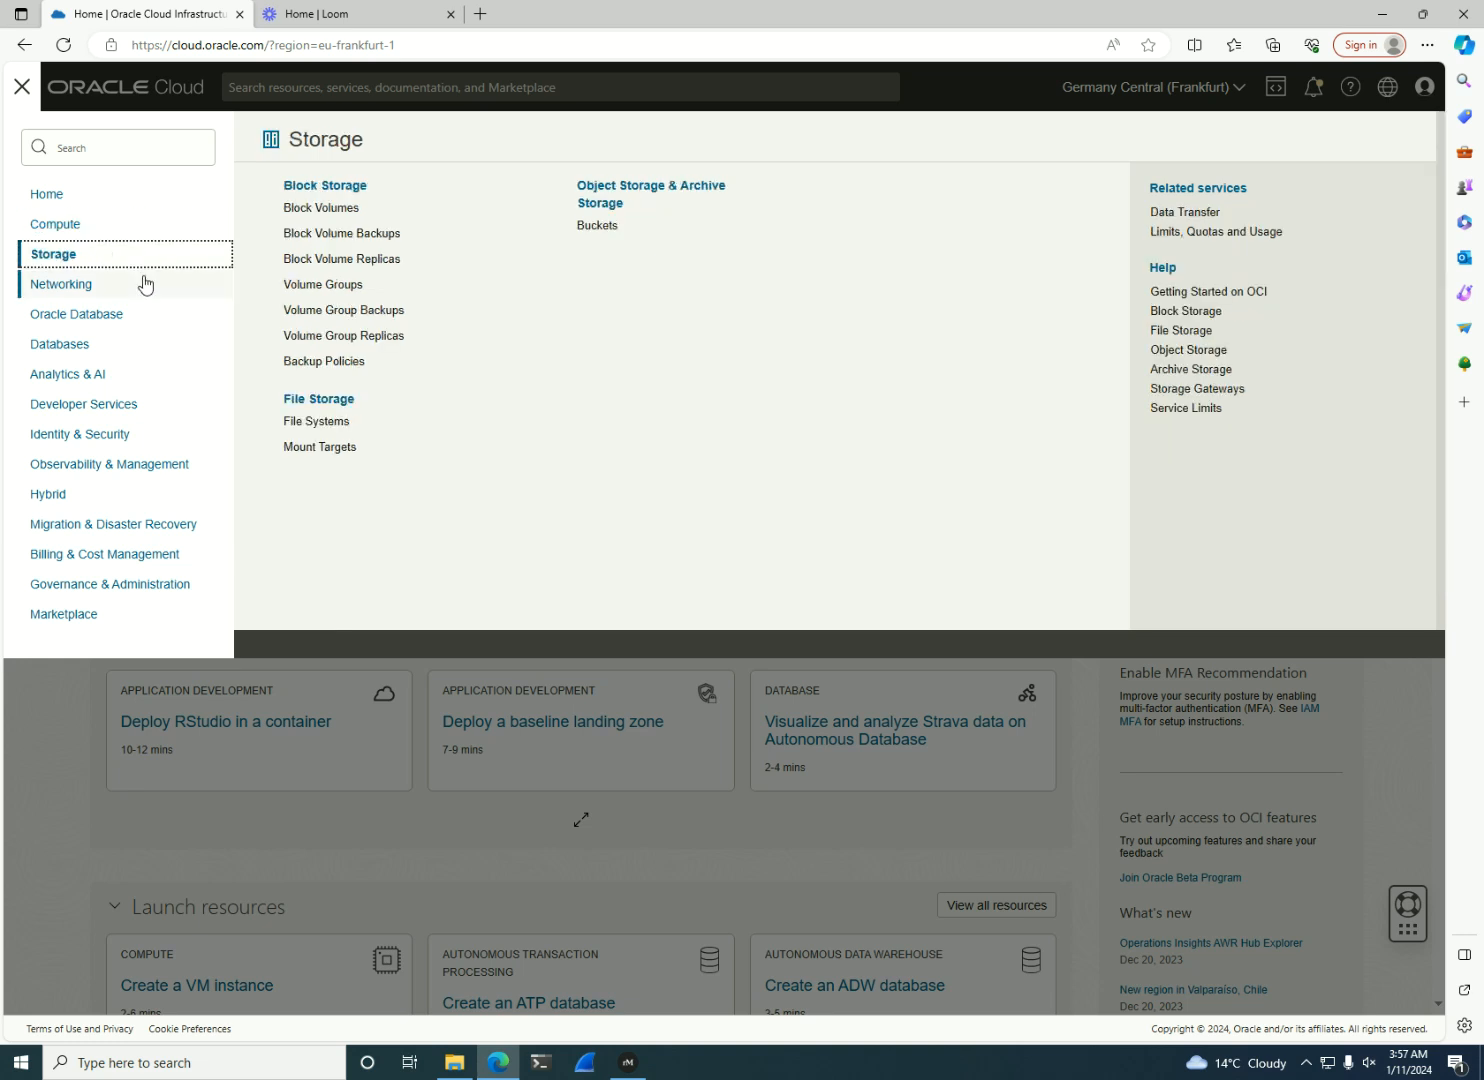
{"action": "left_click", "coordinate": [64, 284]}
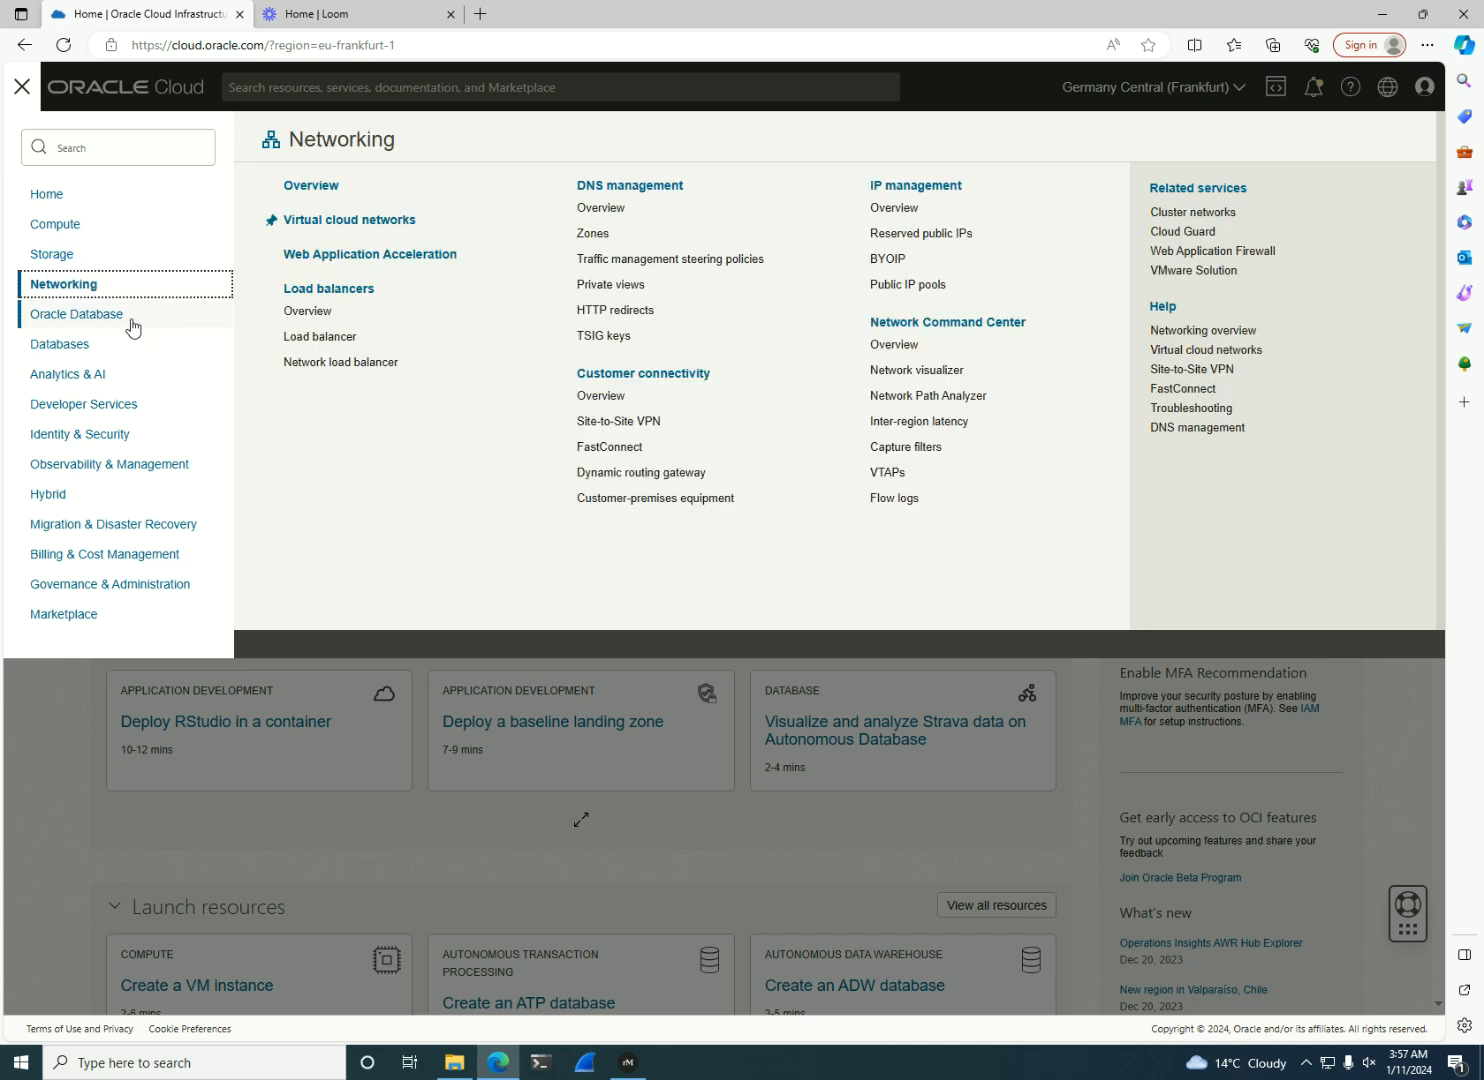
{"action": "left_click", "coordinate": [78, 314]}
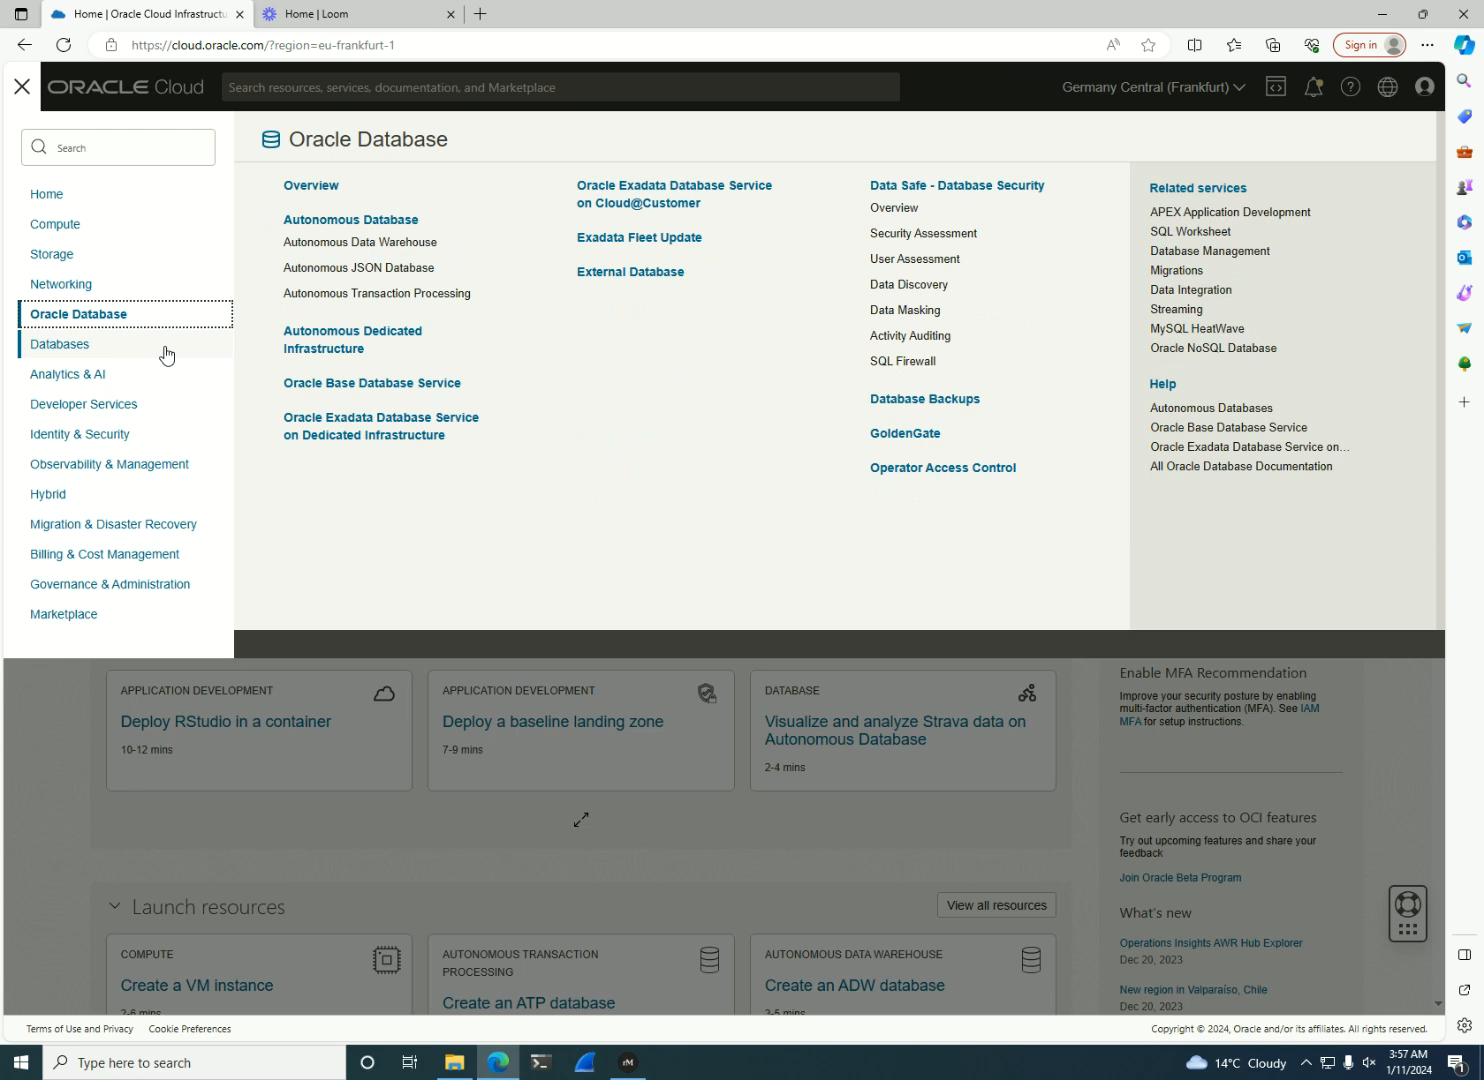
{"action": "left_click", "coordinate": [60, 344]}
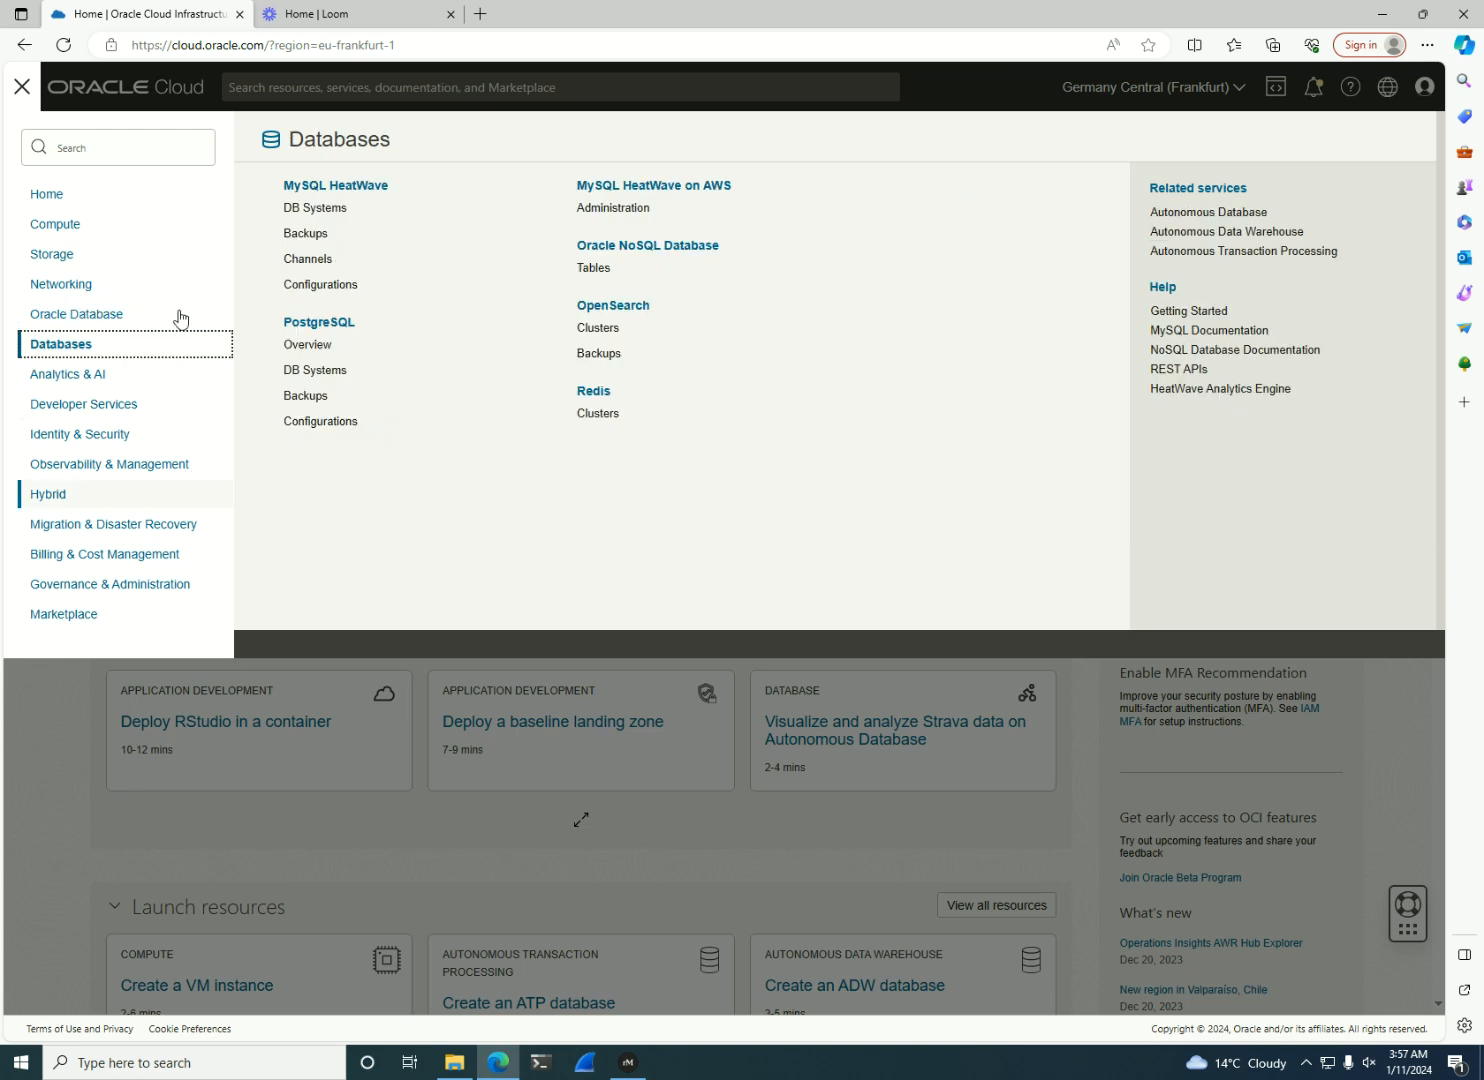
{"action": "mouse_move", "coordinate": [202, 318]}
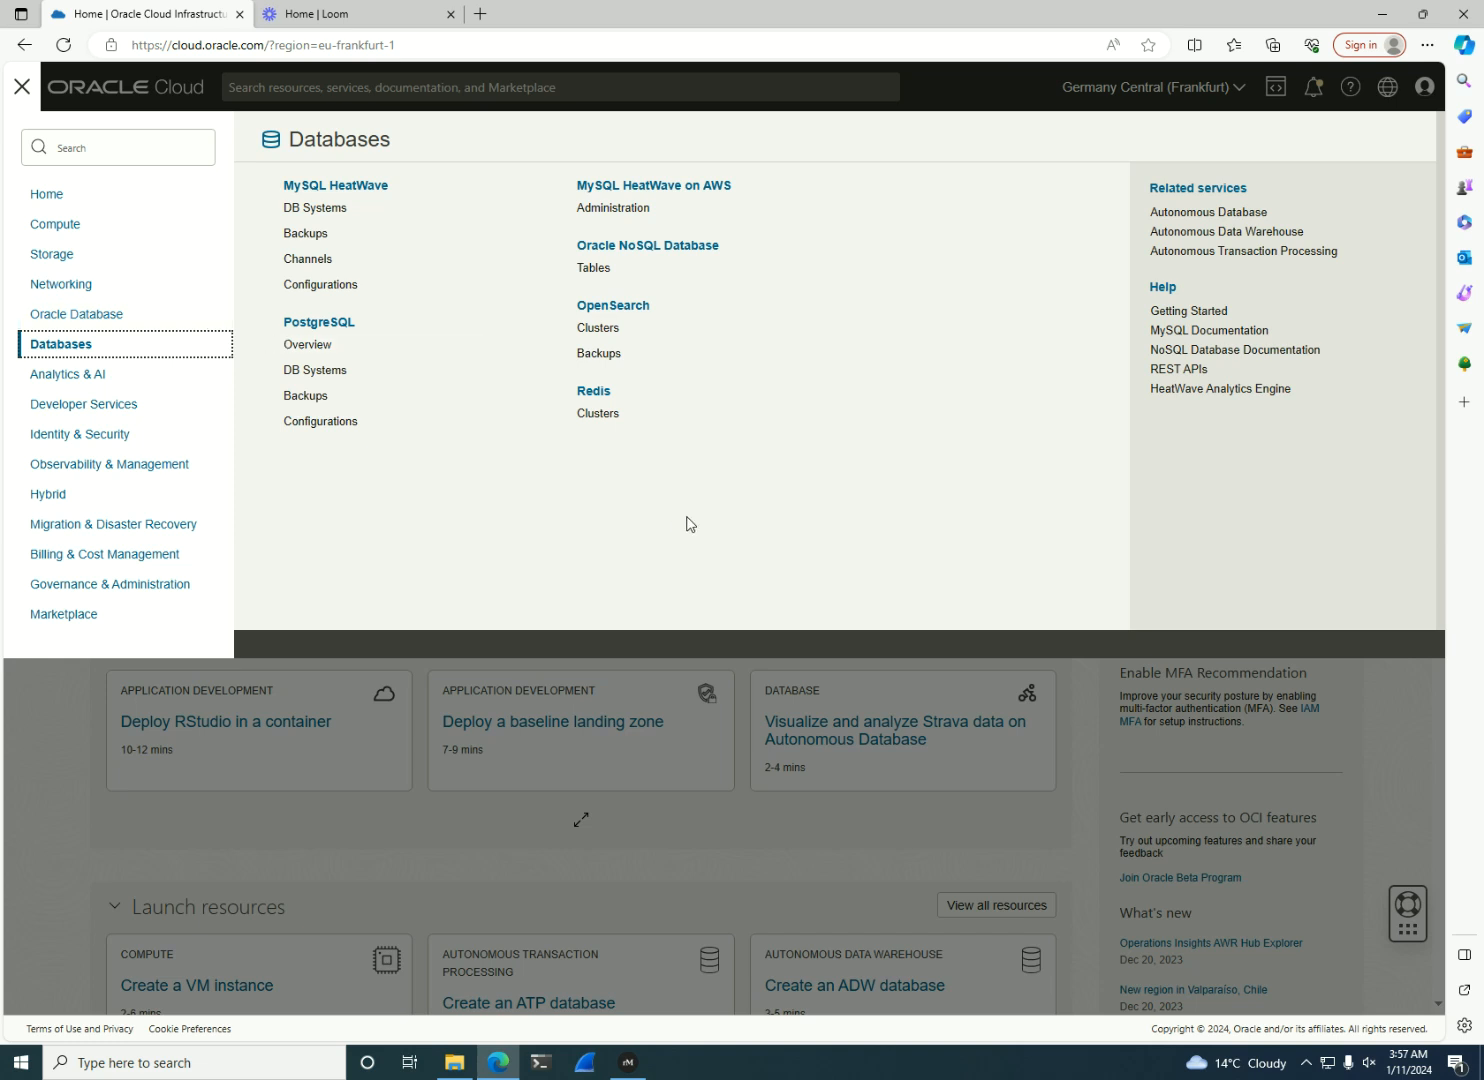
{"action": "mouse_move", "coordinate": [687, 531]}
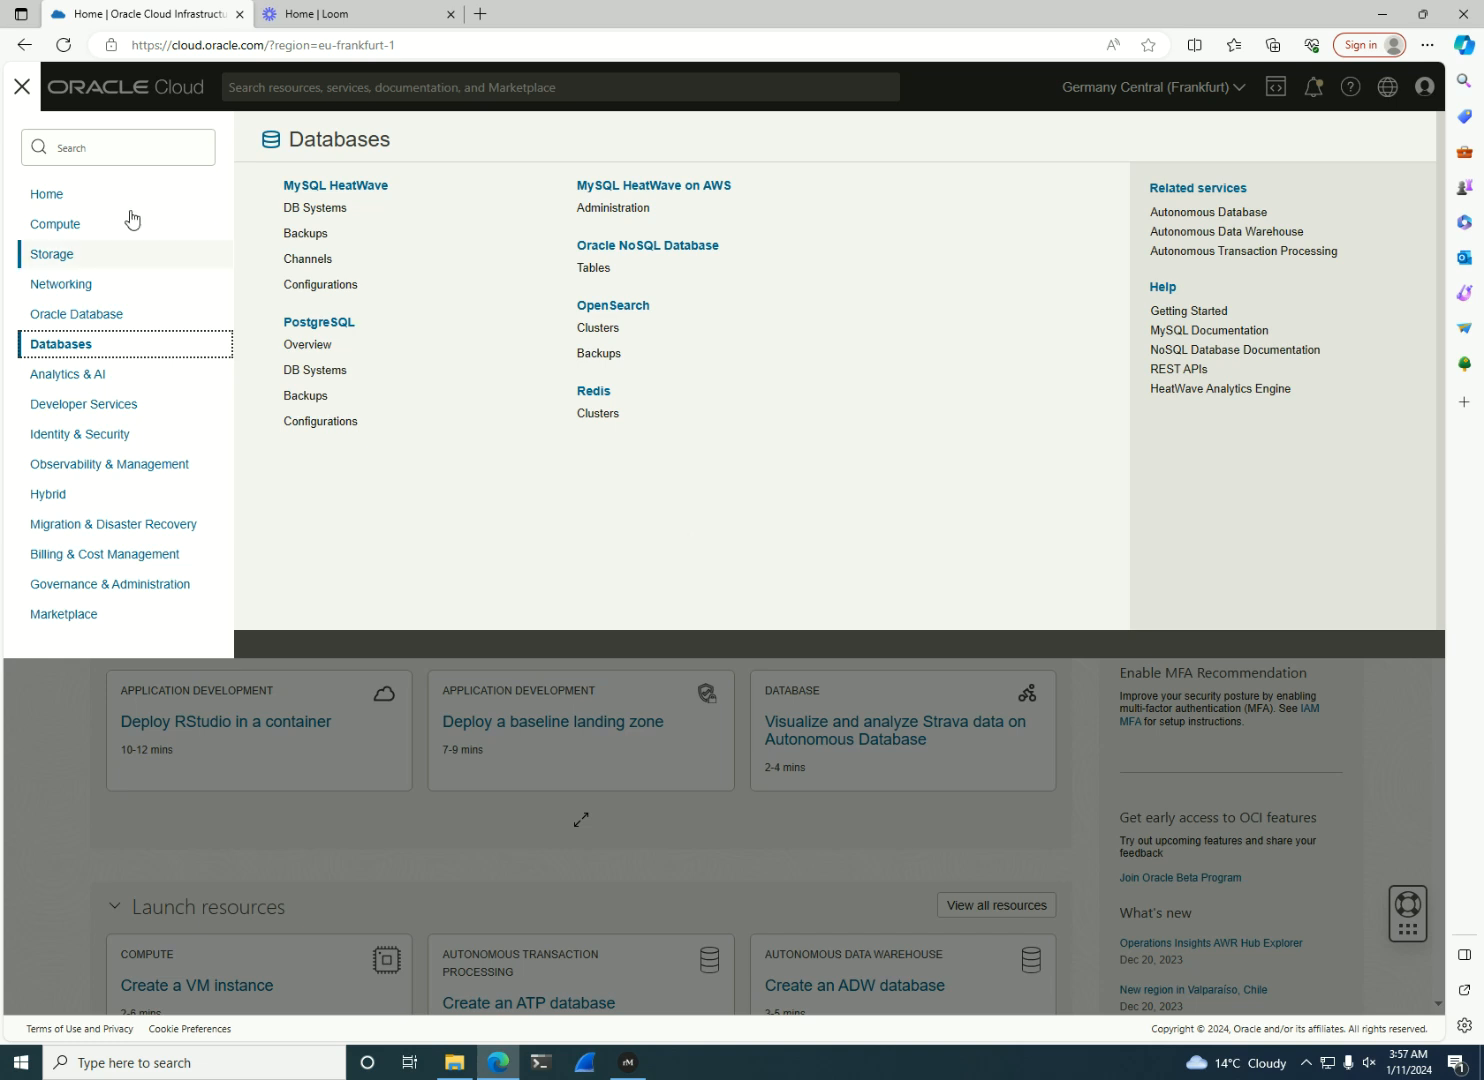
{"action": "mouse_move", "coordinate": [62, 314]}
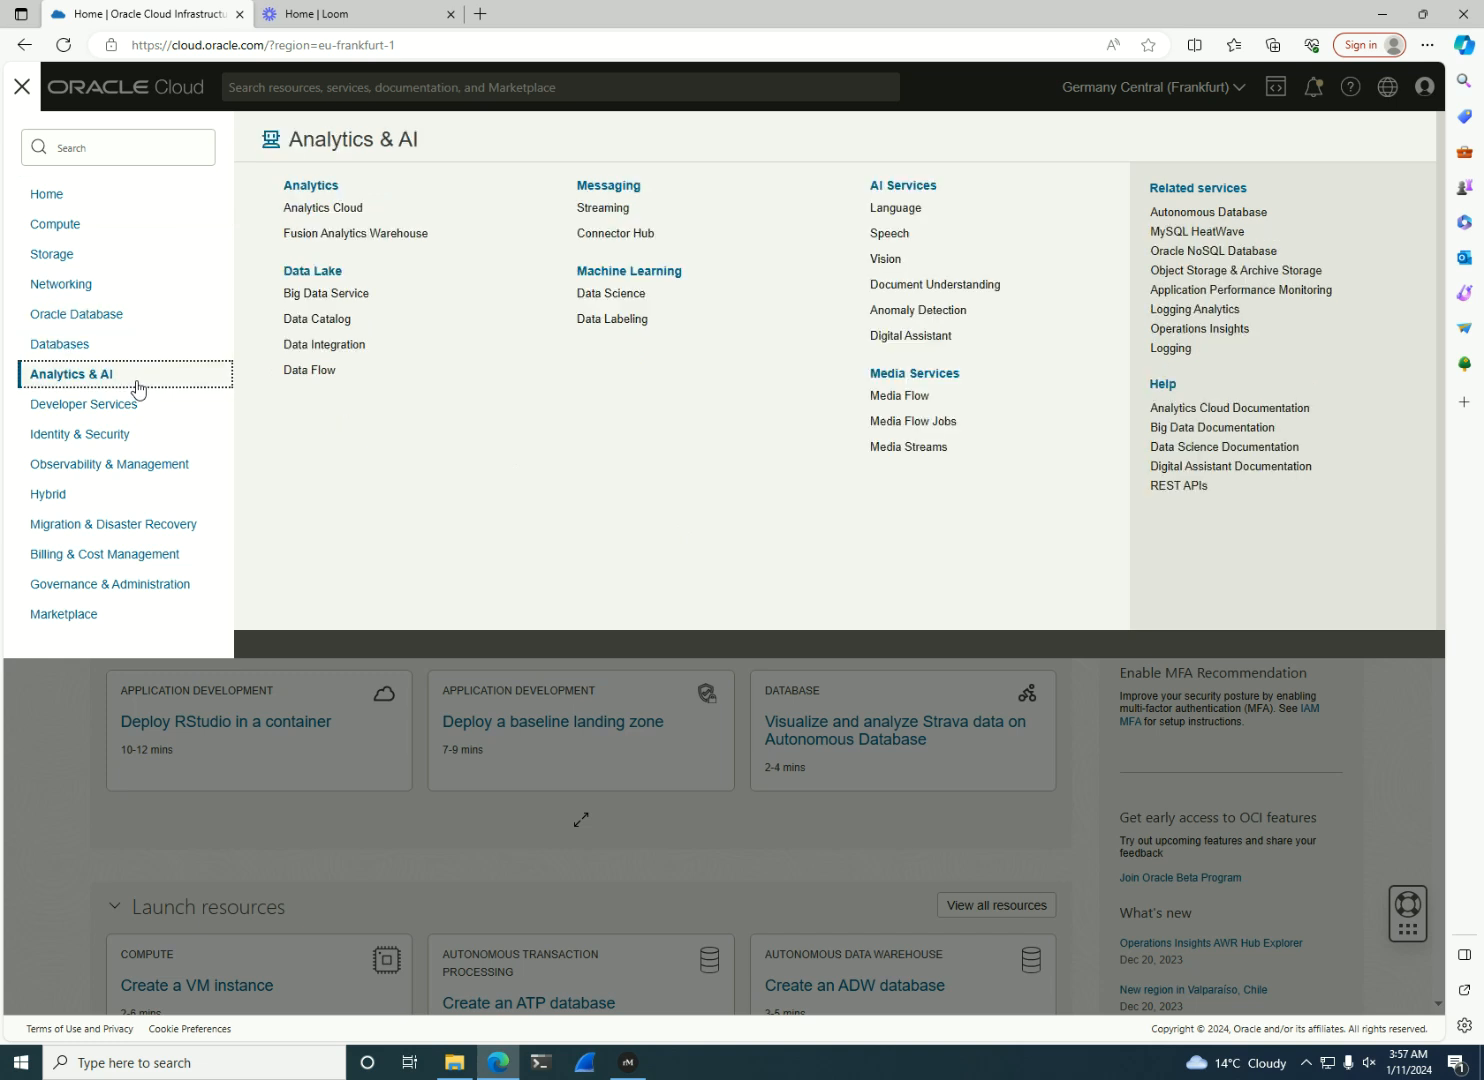
{"action": "mouse_move", "coordinate": [177, 386]}
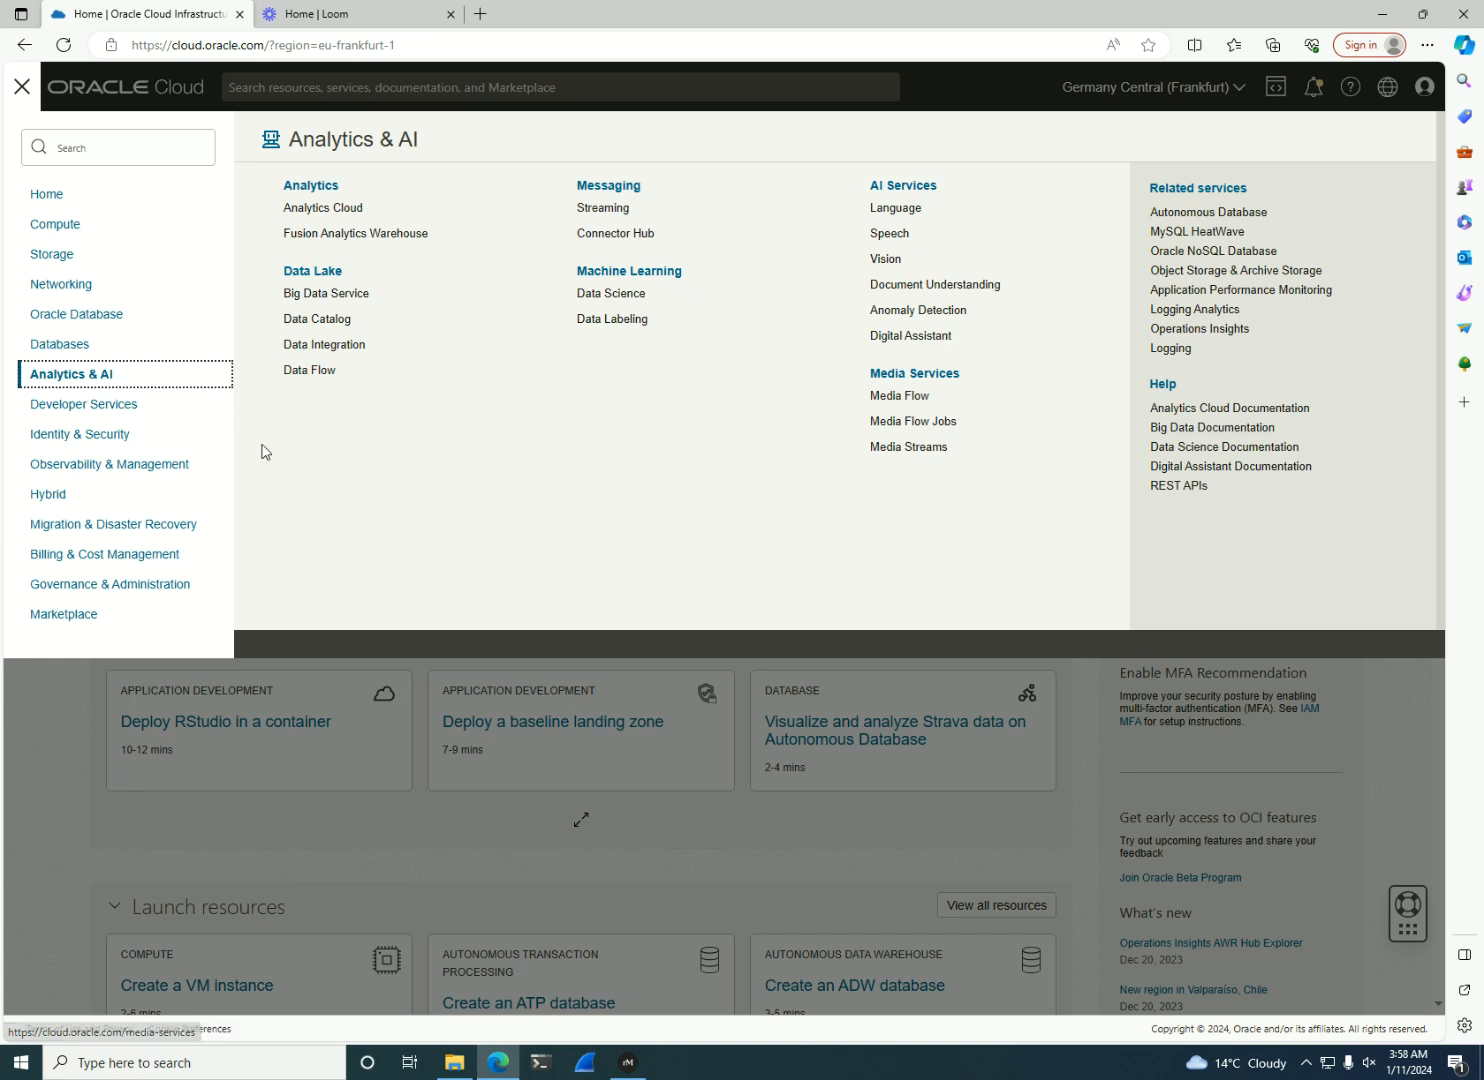
{"action": "mouse_move", "coordinate": [1478, 490]}
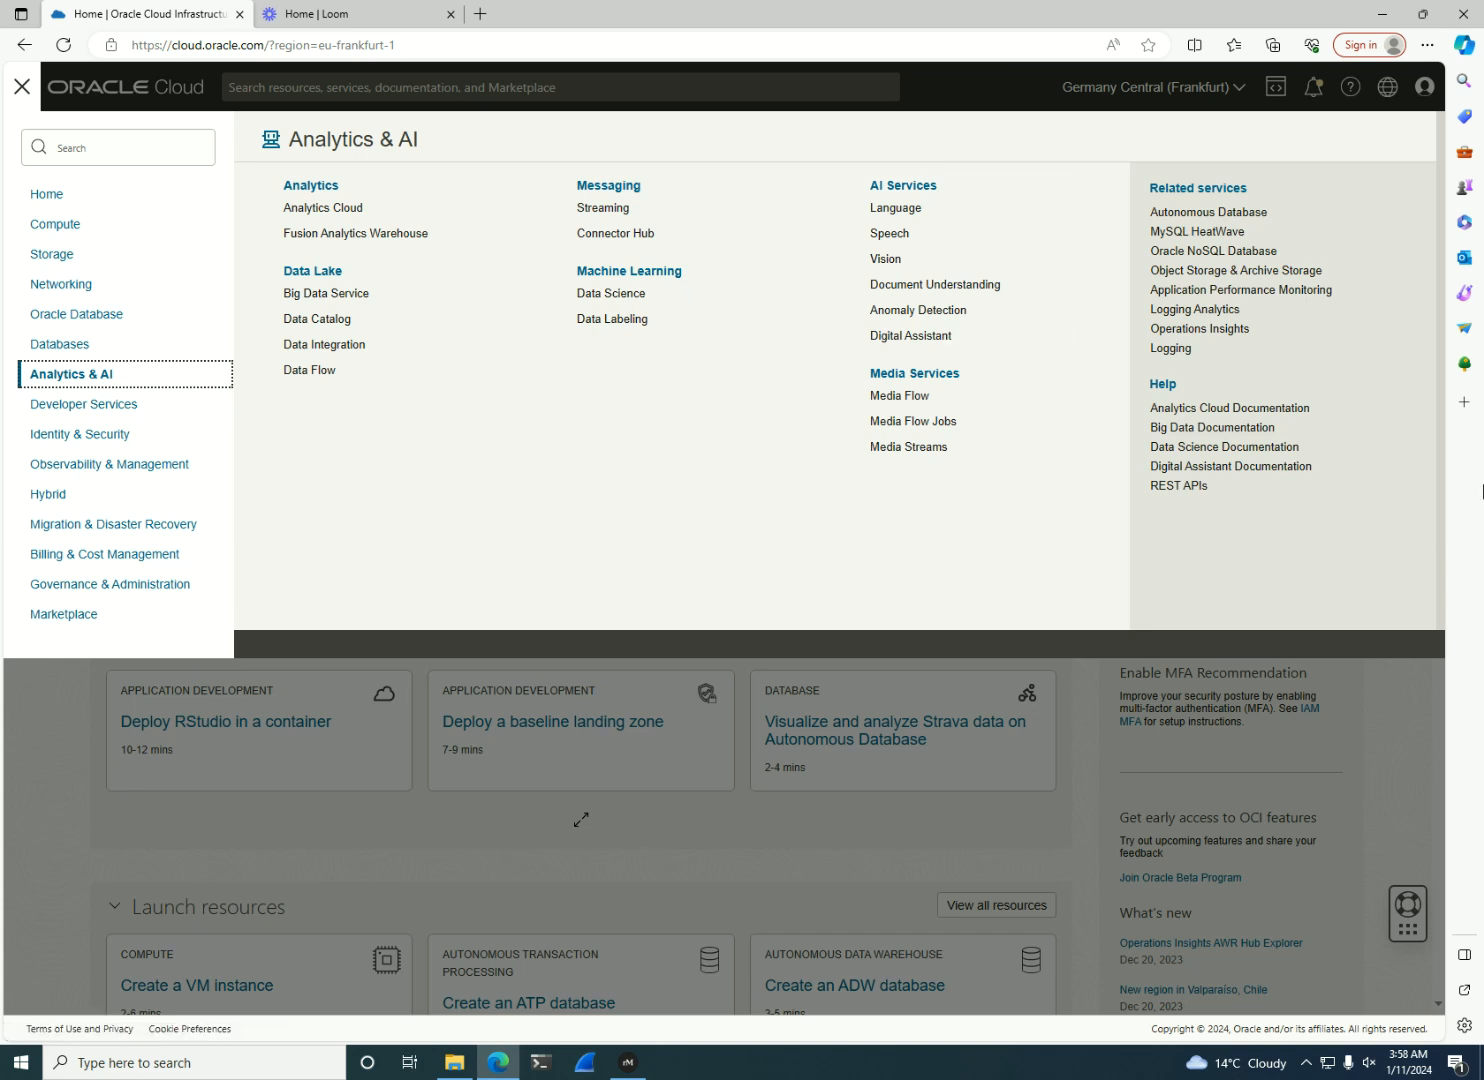
{"action": "mouse_move", "coordinate": [978, 390]}
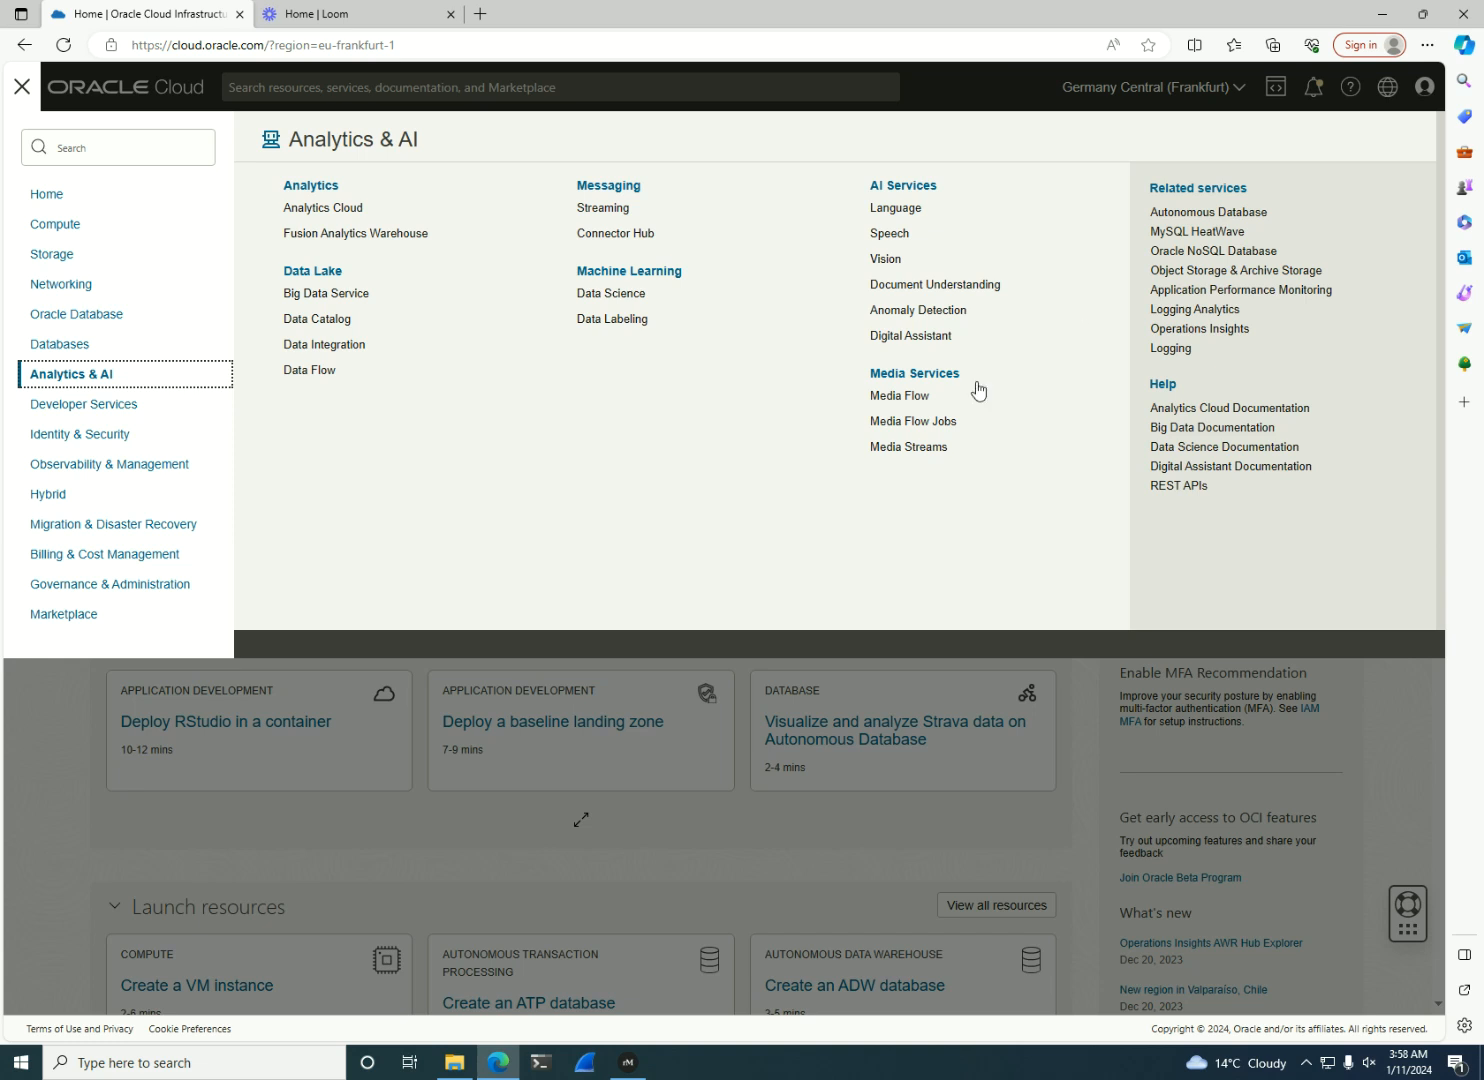
{"action": "mouse_move", "coordinate": [932, 362]}
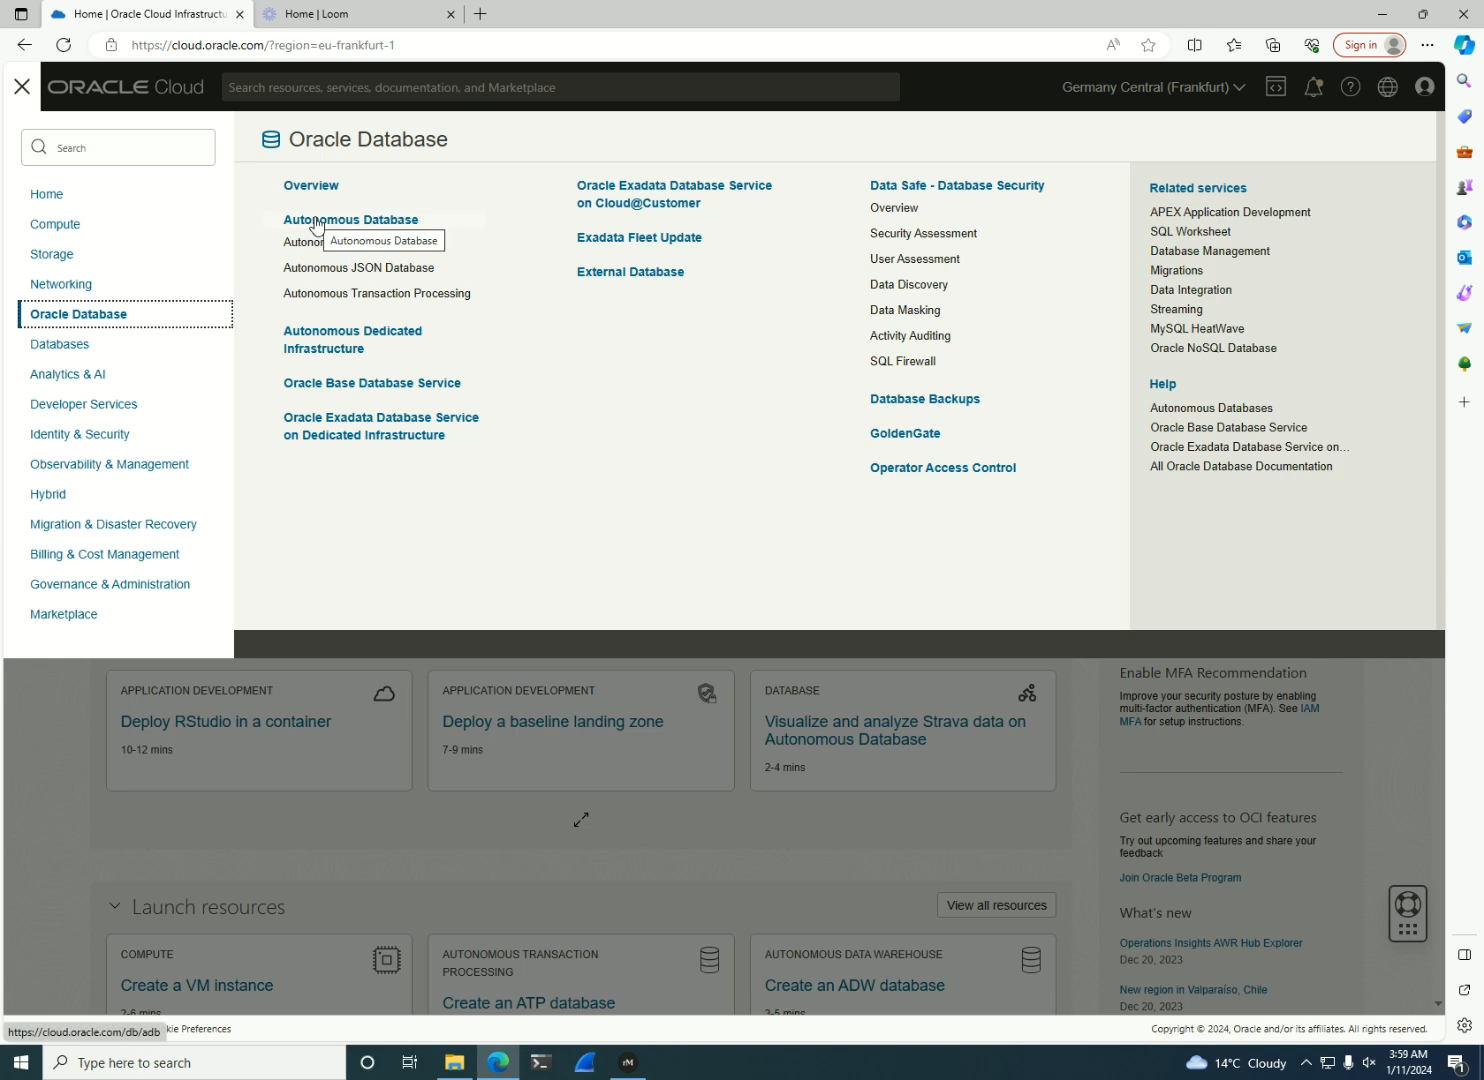
{"action": "mouse_move", "coordinate": [596, 222]}
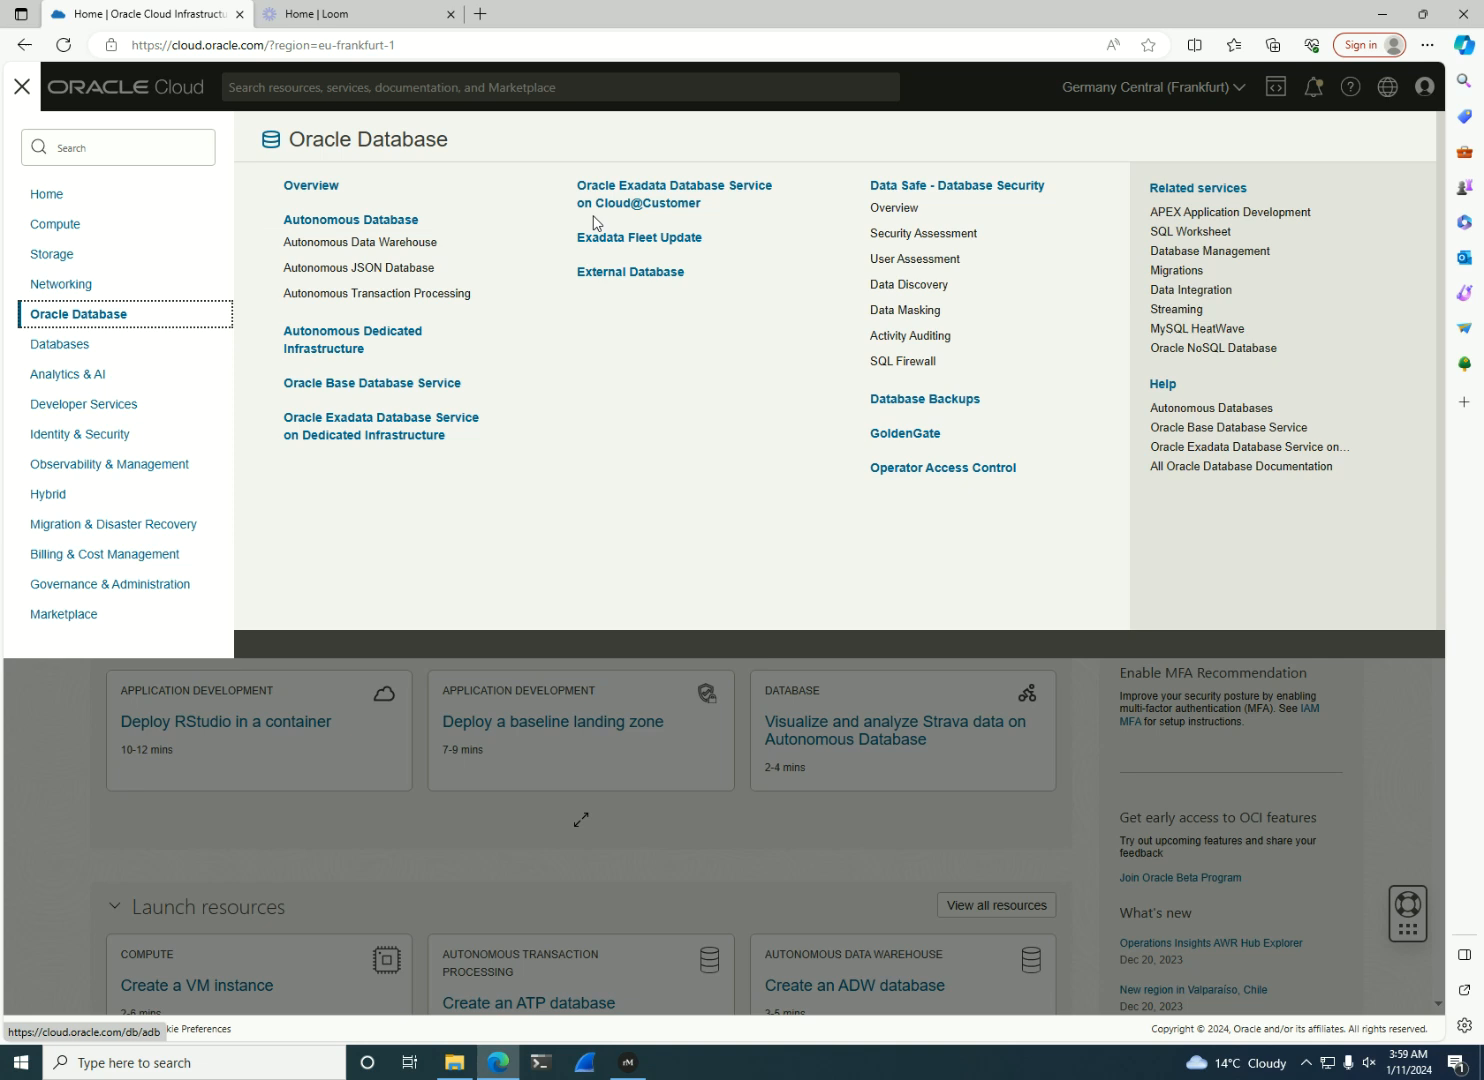
{"action": "mouse_move", "coordinate": [637, 266]}
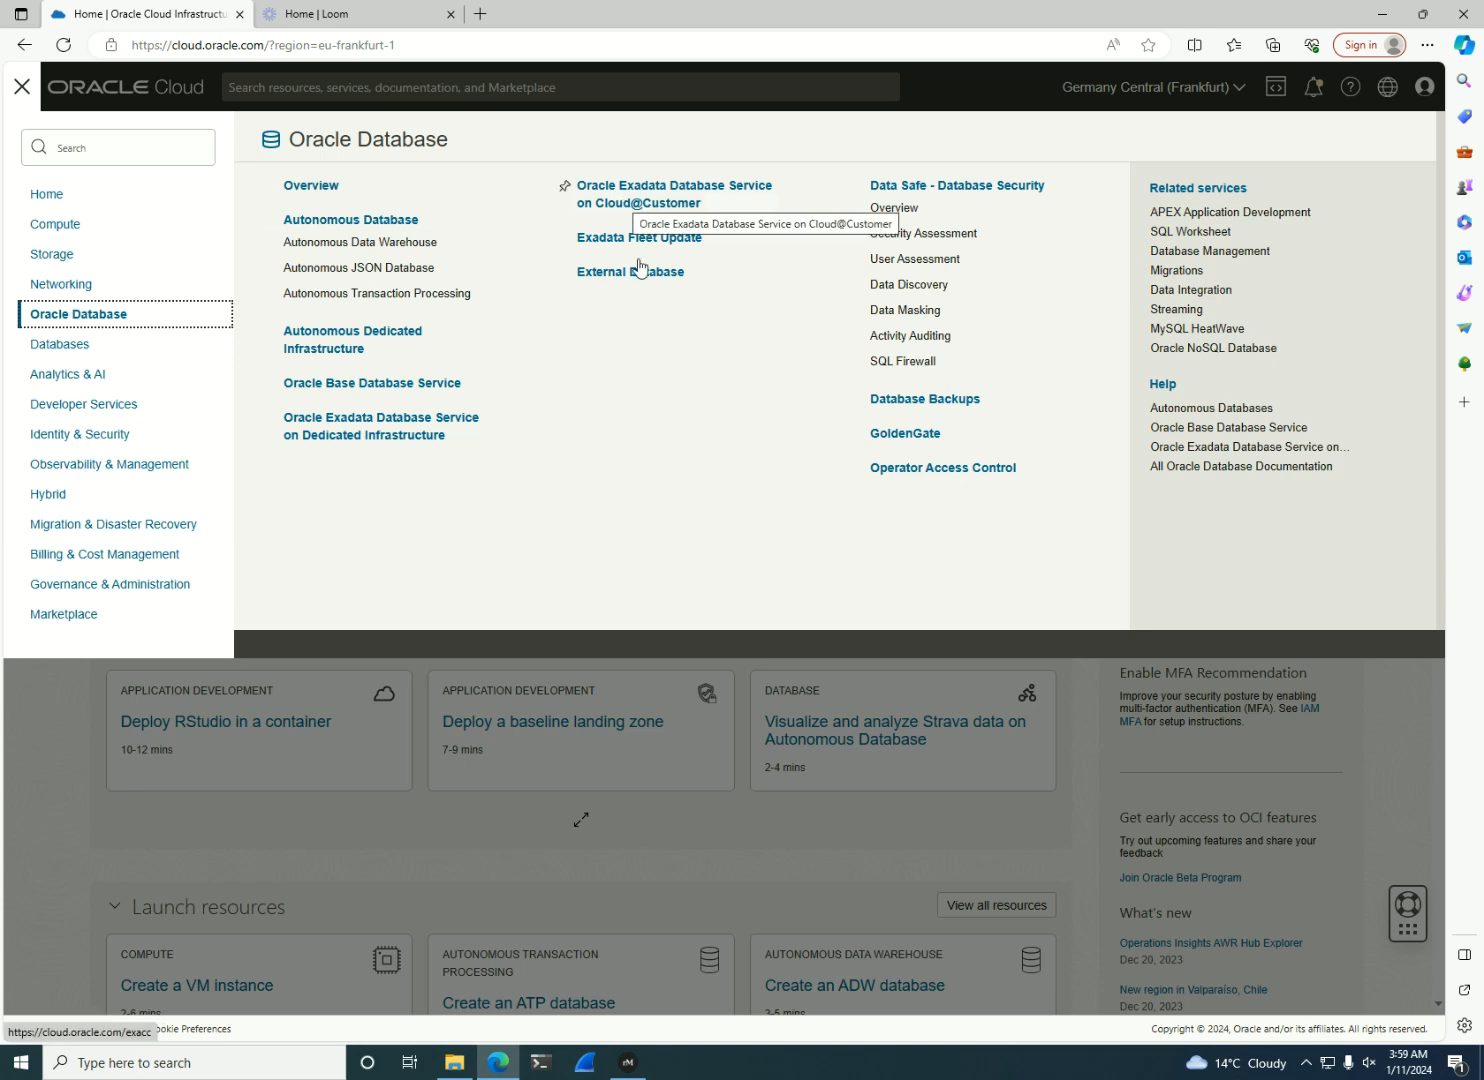
{"action": "mouse_move", "coordinate": [661, 302]}
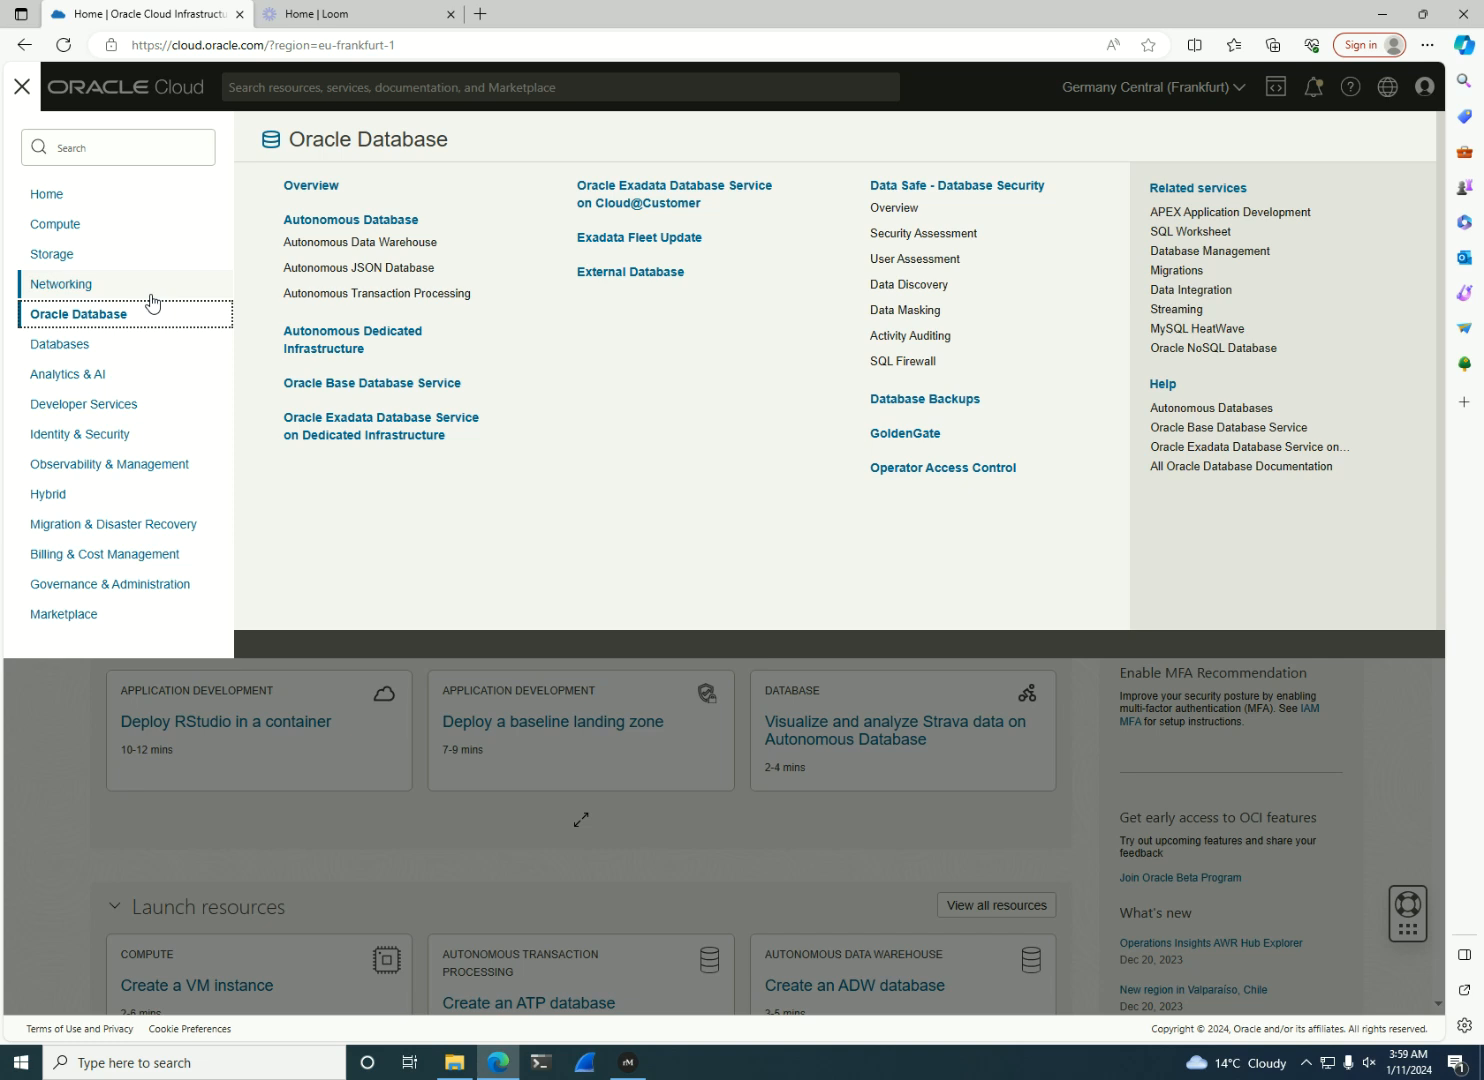
{"action": "mouse_move", "coordinate": [119, 240]}
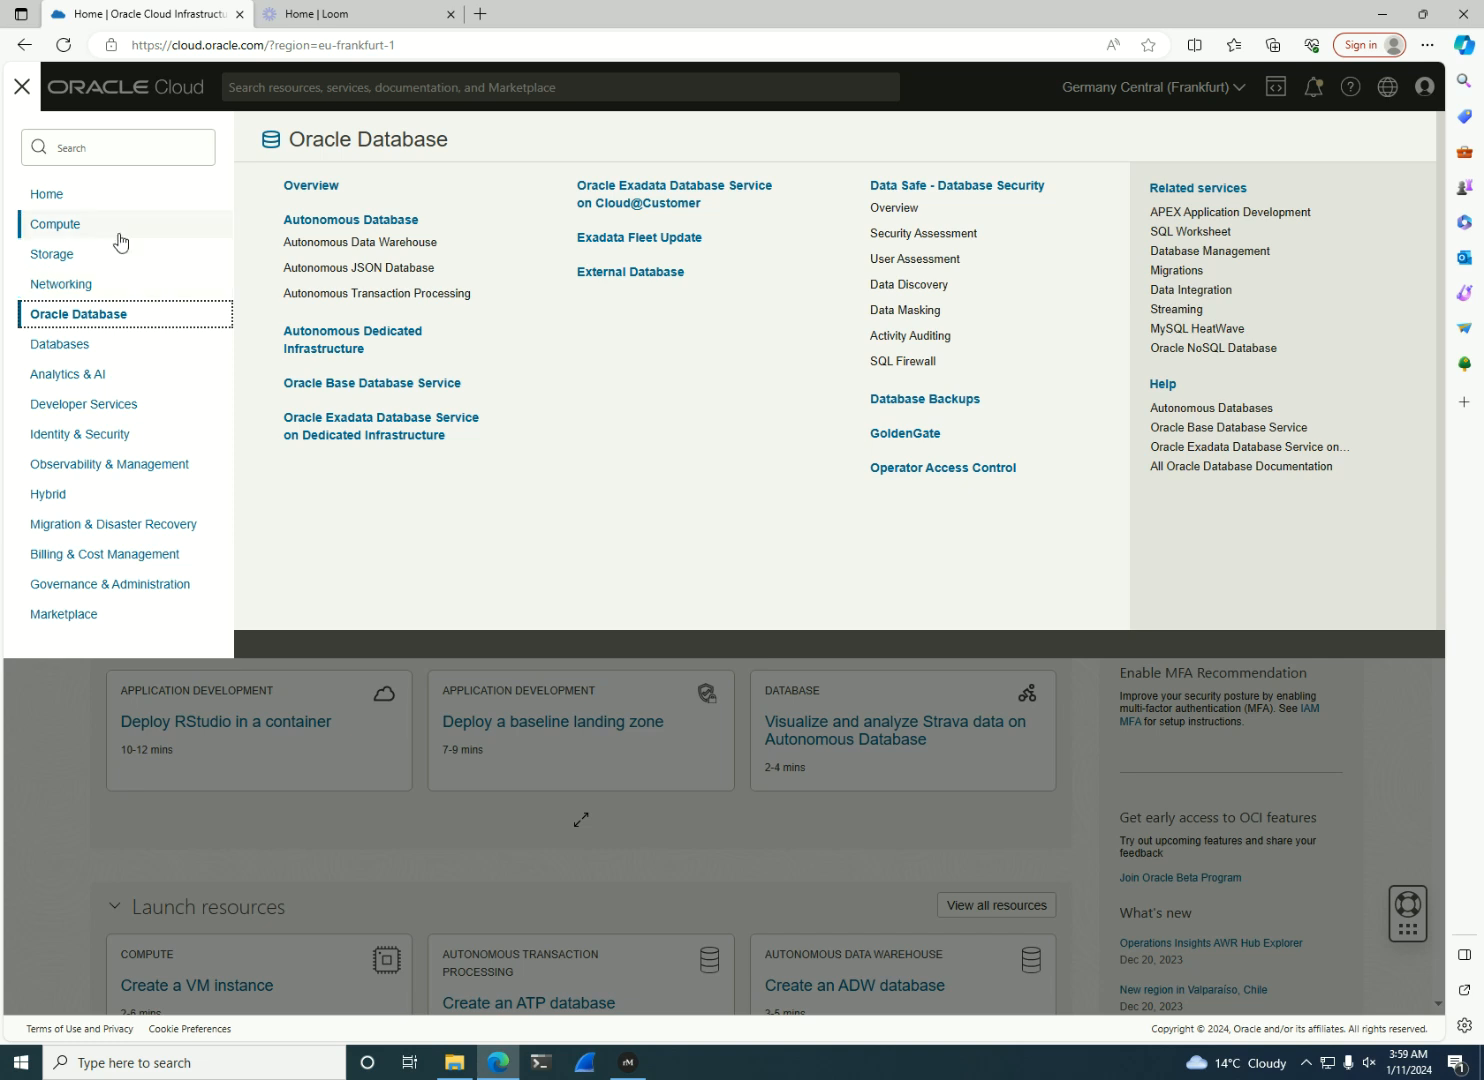
- Go to Compute > Instances and select the abirzu (root) compartment
{"action": "left_click", "coordinate": [55, 224]}
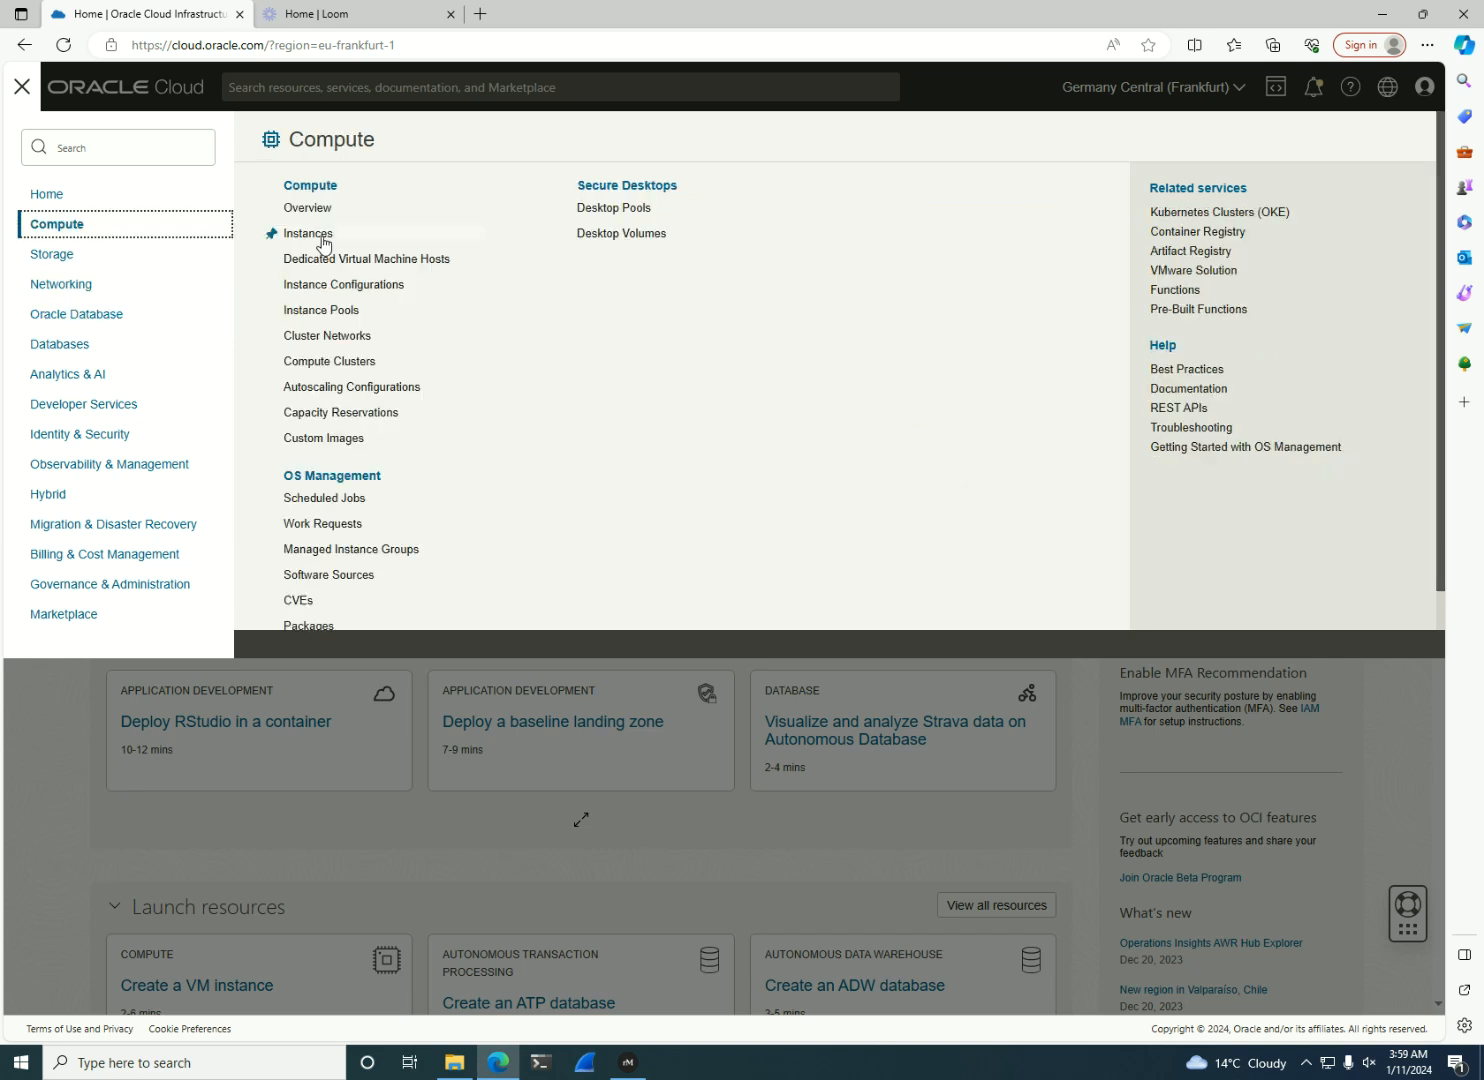
{"action": "left_click", "coordinate": [308, 233]}
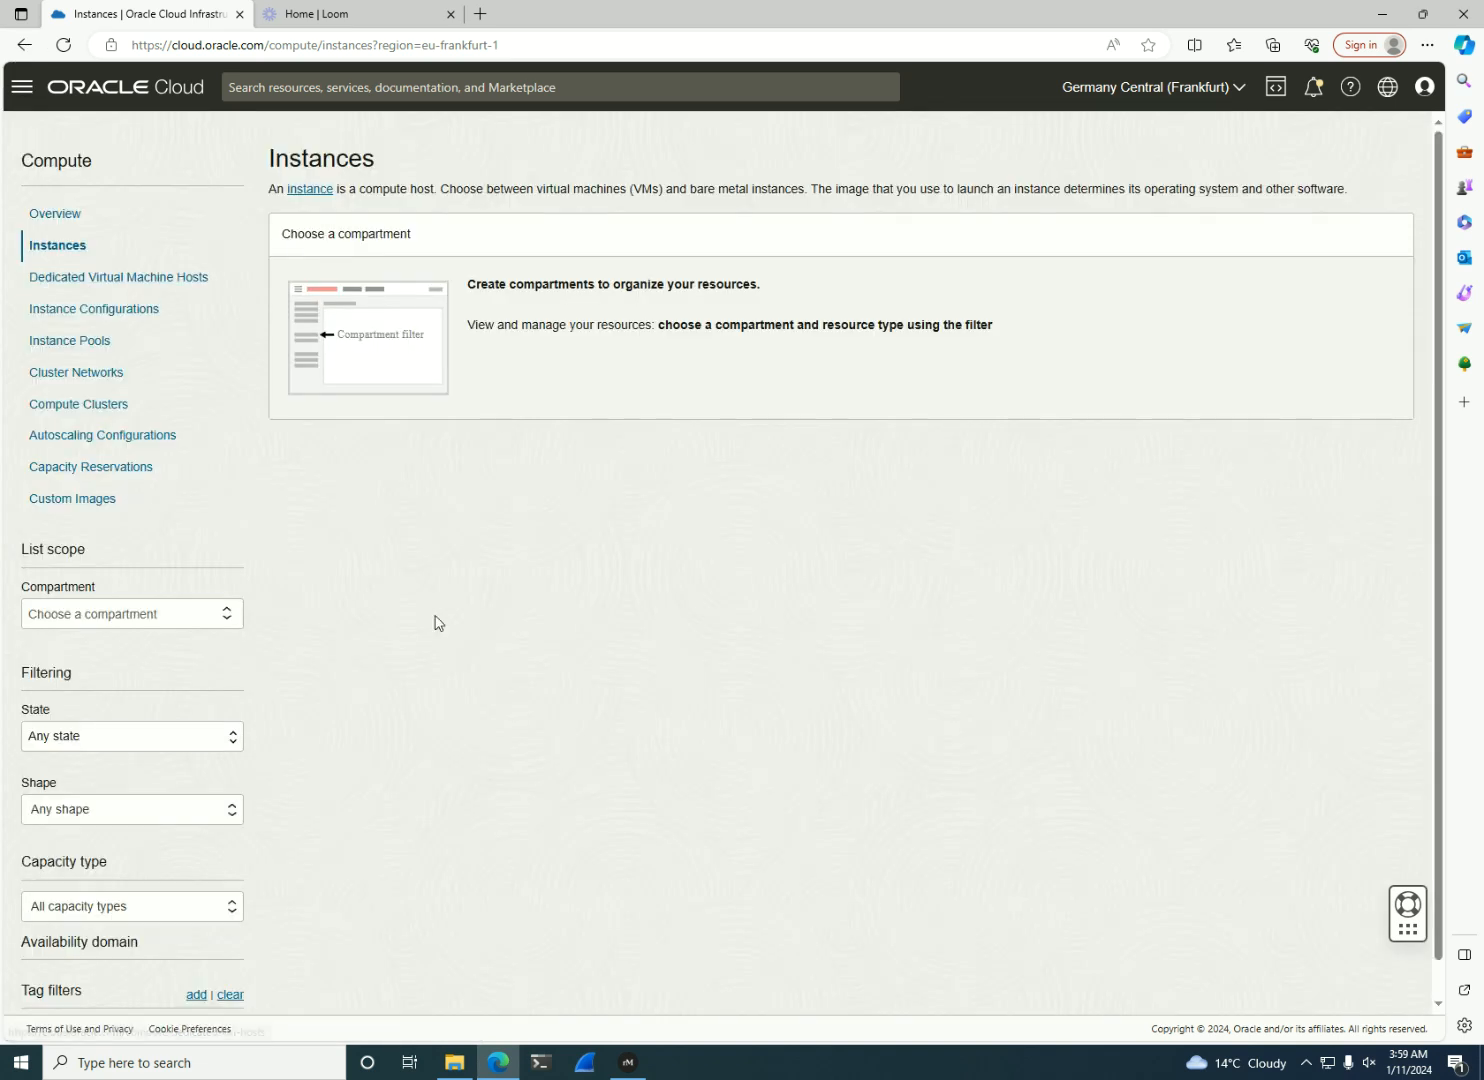
{"action": "left_click", "coordinate": [131, 614]}
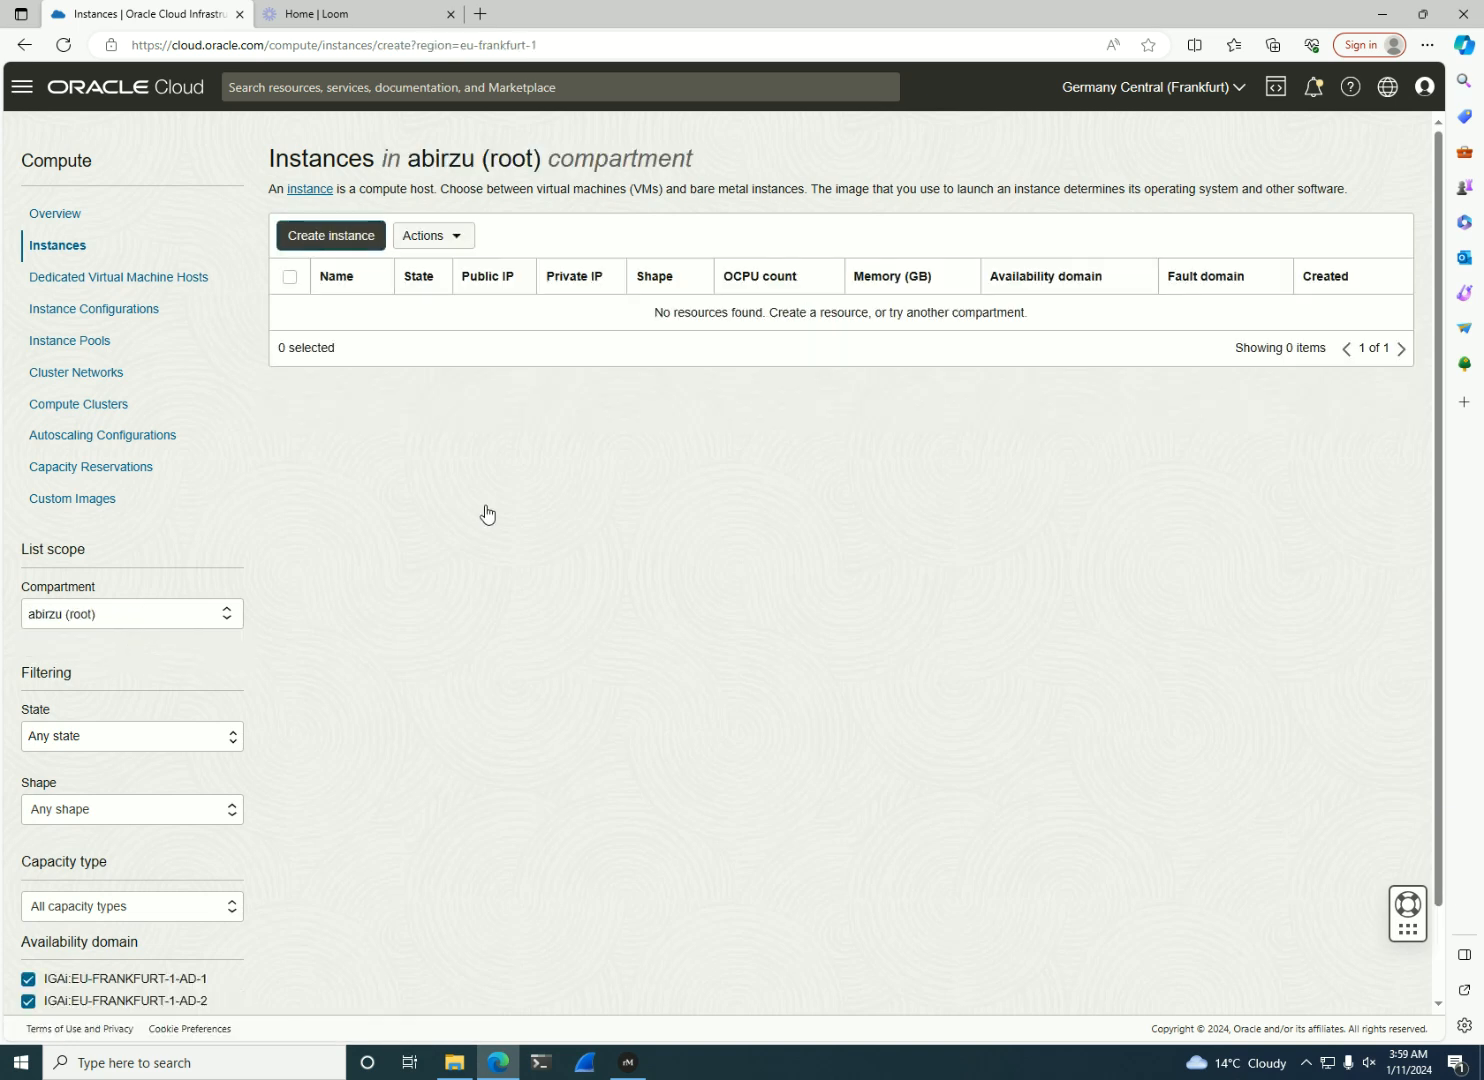
- Start a new compute instance and browse shapes under Image and shape
{"action": "left_click", "coordinate": [331, 235]}
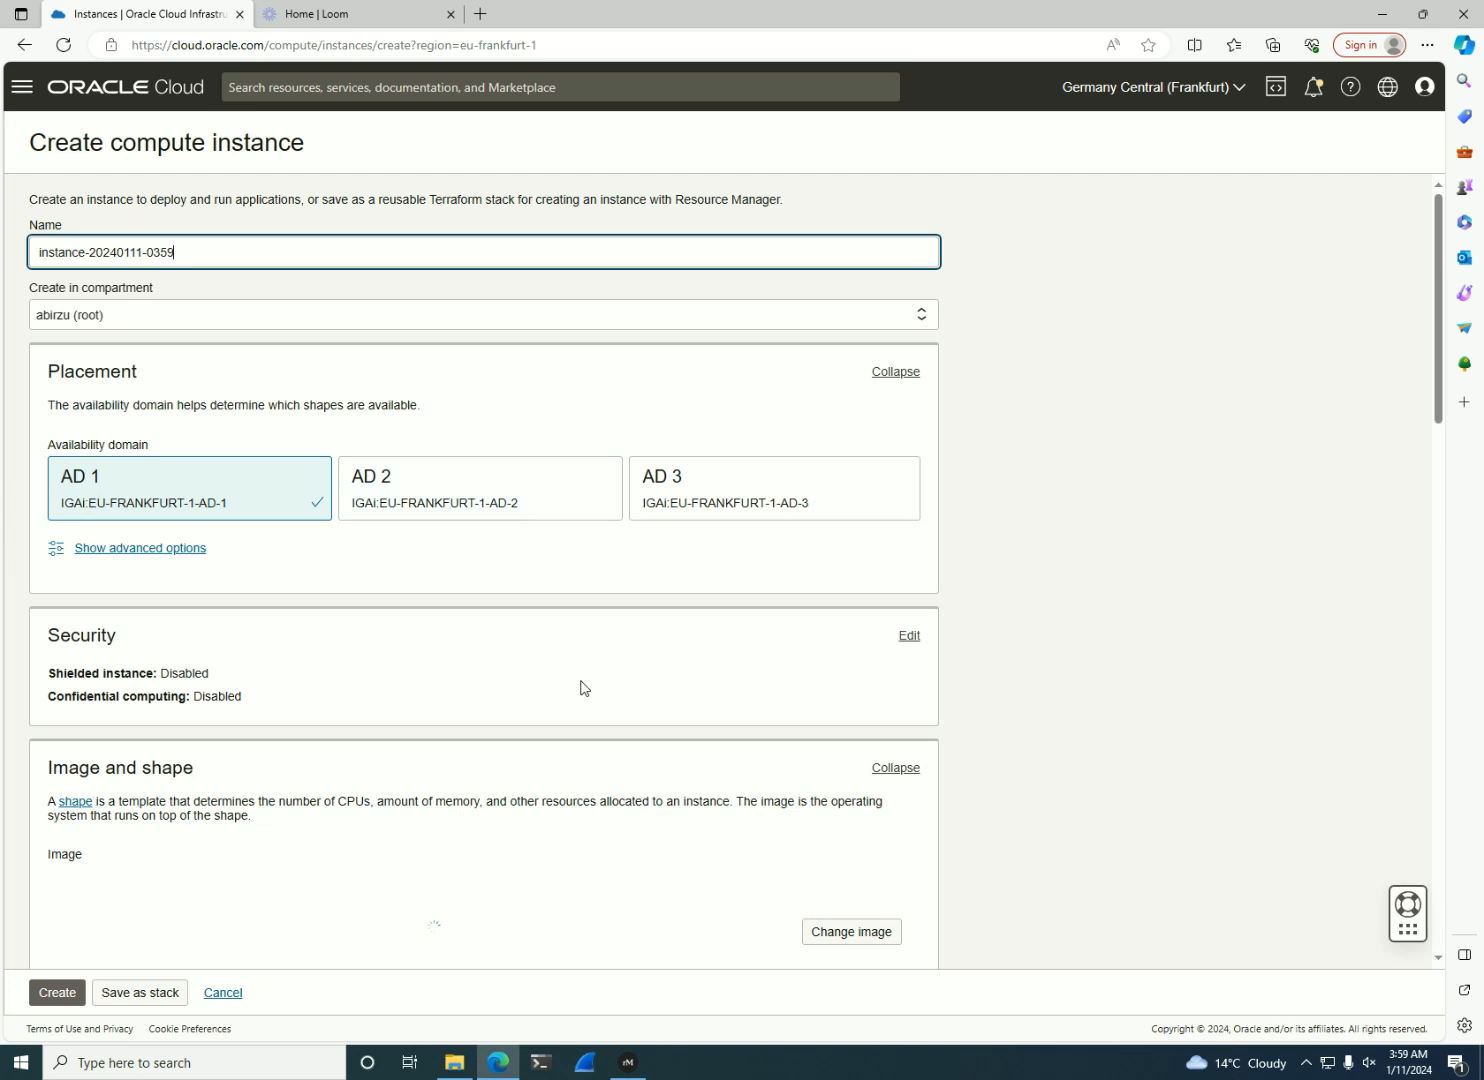
{"action": "scroll", "scroll_direction": "down", "scroll_amount": 3}
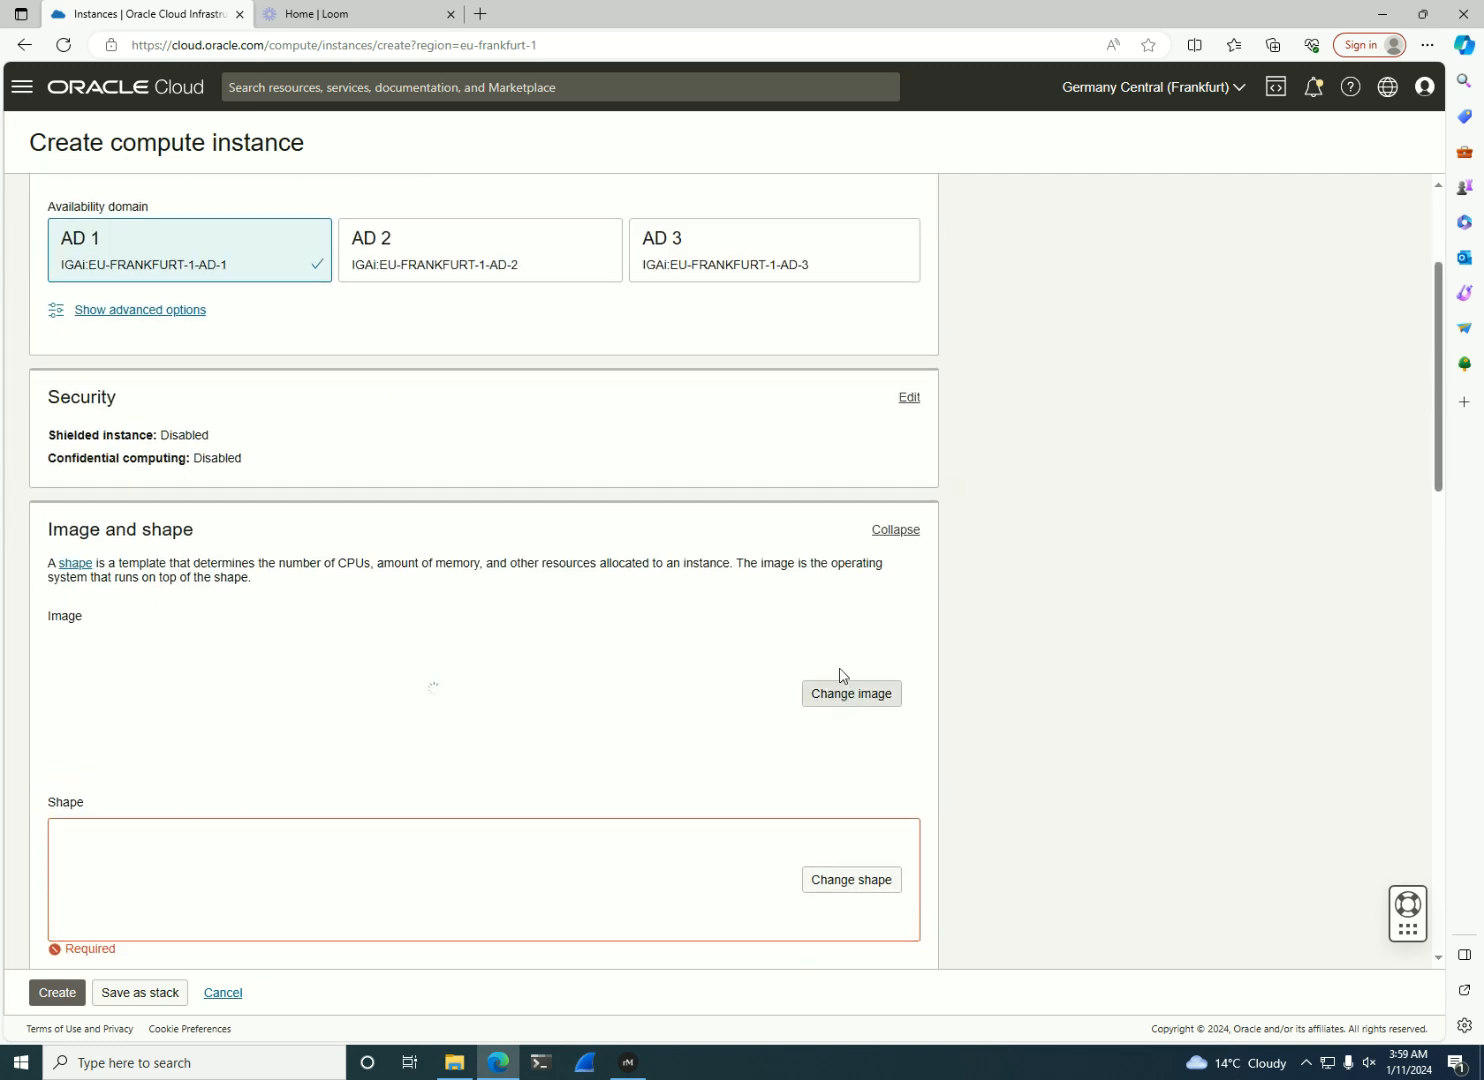
{"action": "scroll", "scroll_direction": "down", "scroll_amount": 3}
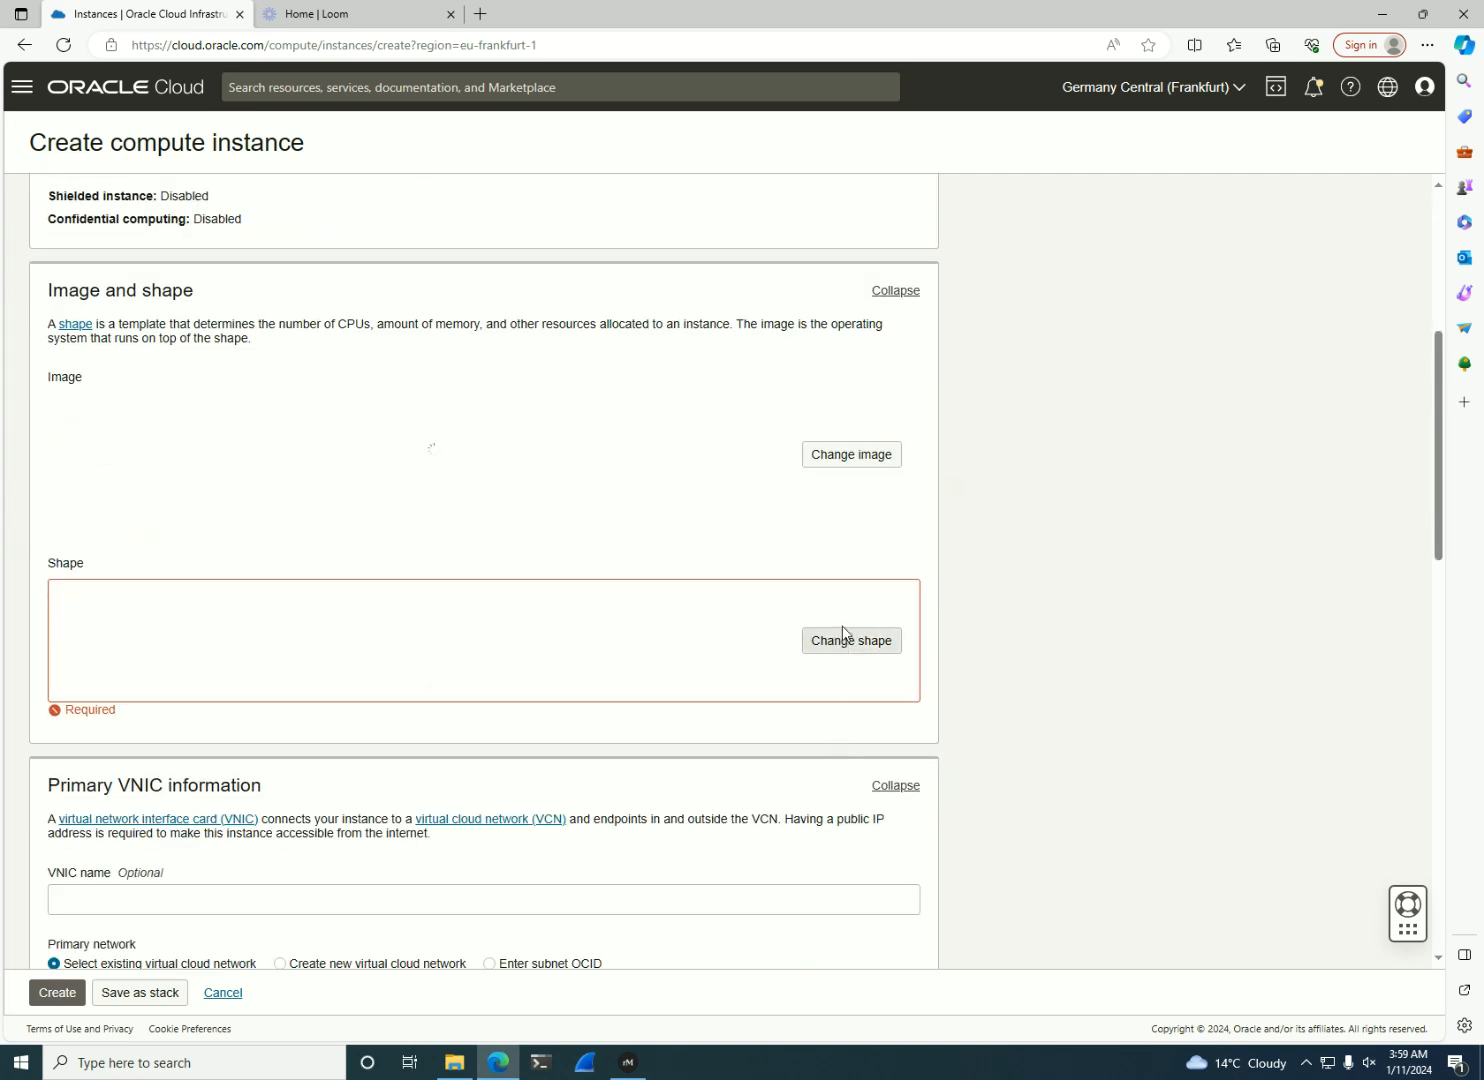
{"action": "left_click", "coordinate": [851, 640]}
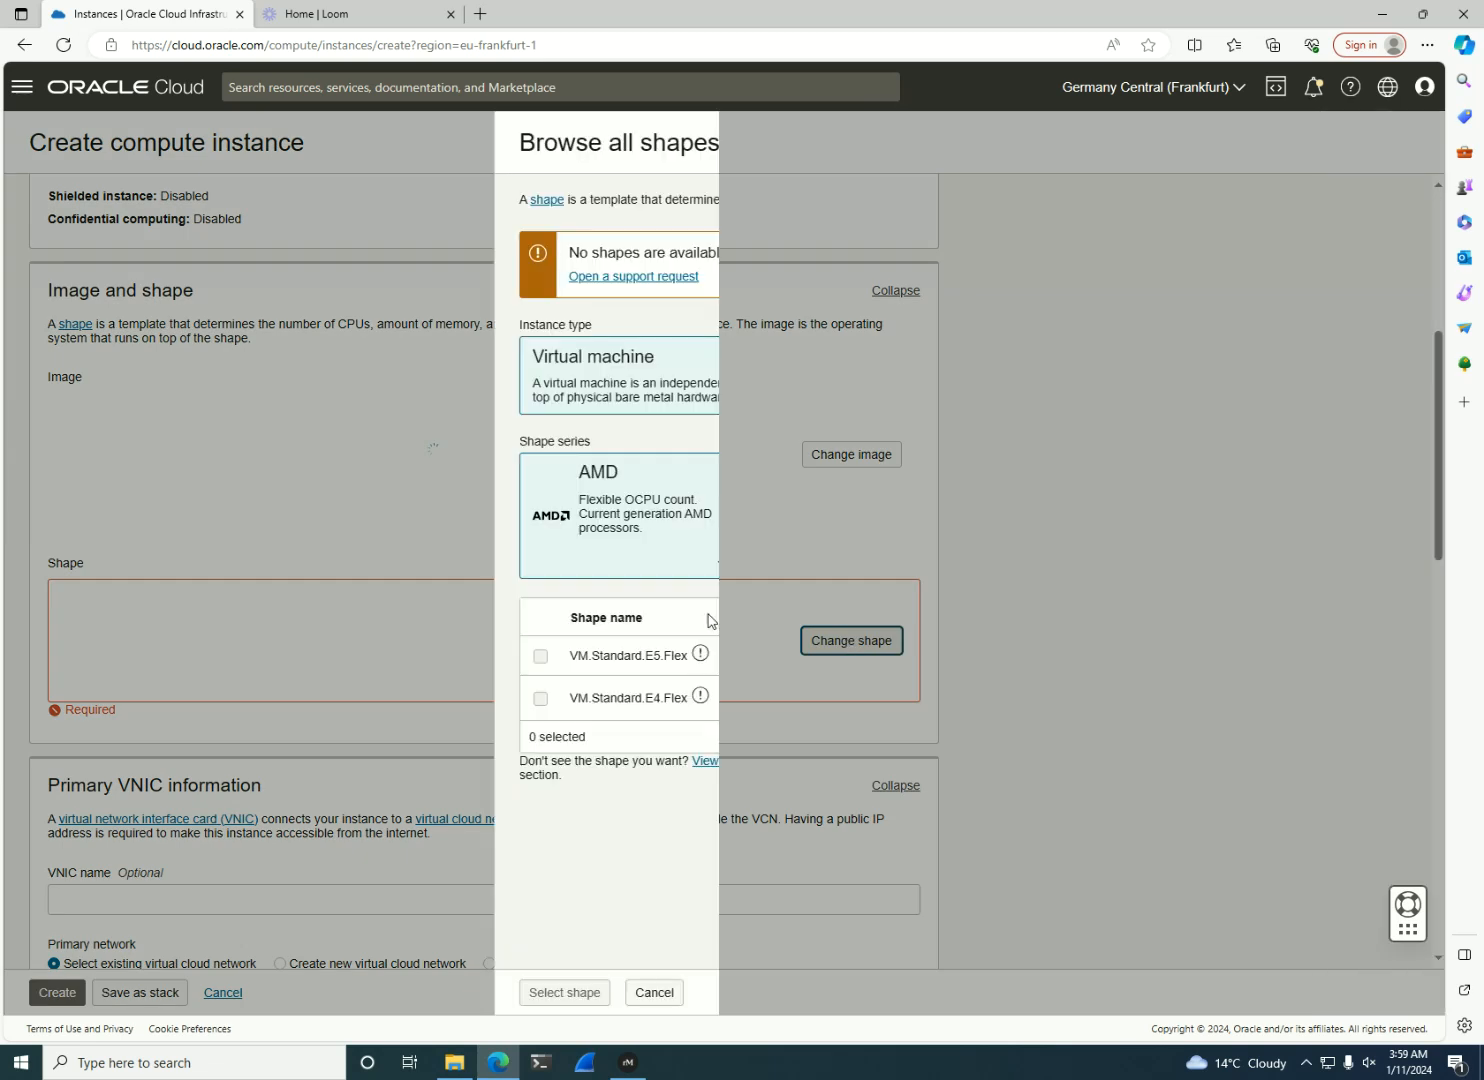
{"action": "mouse_move", "coordinate": [372, 601]}
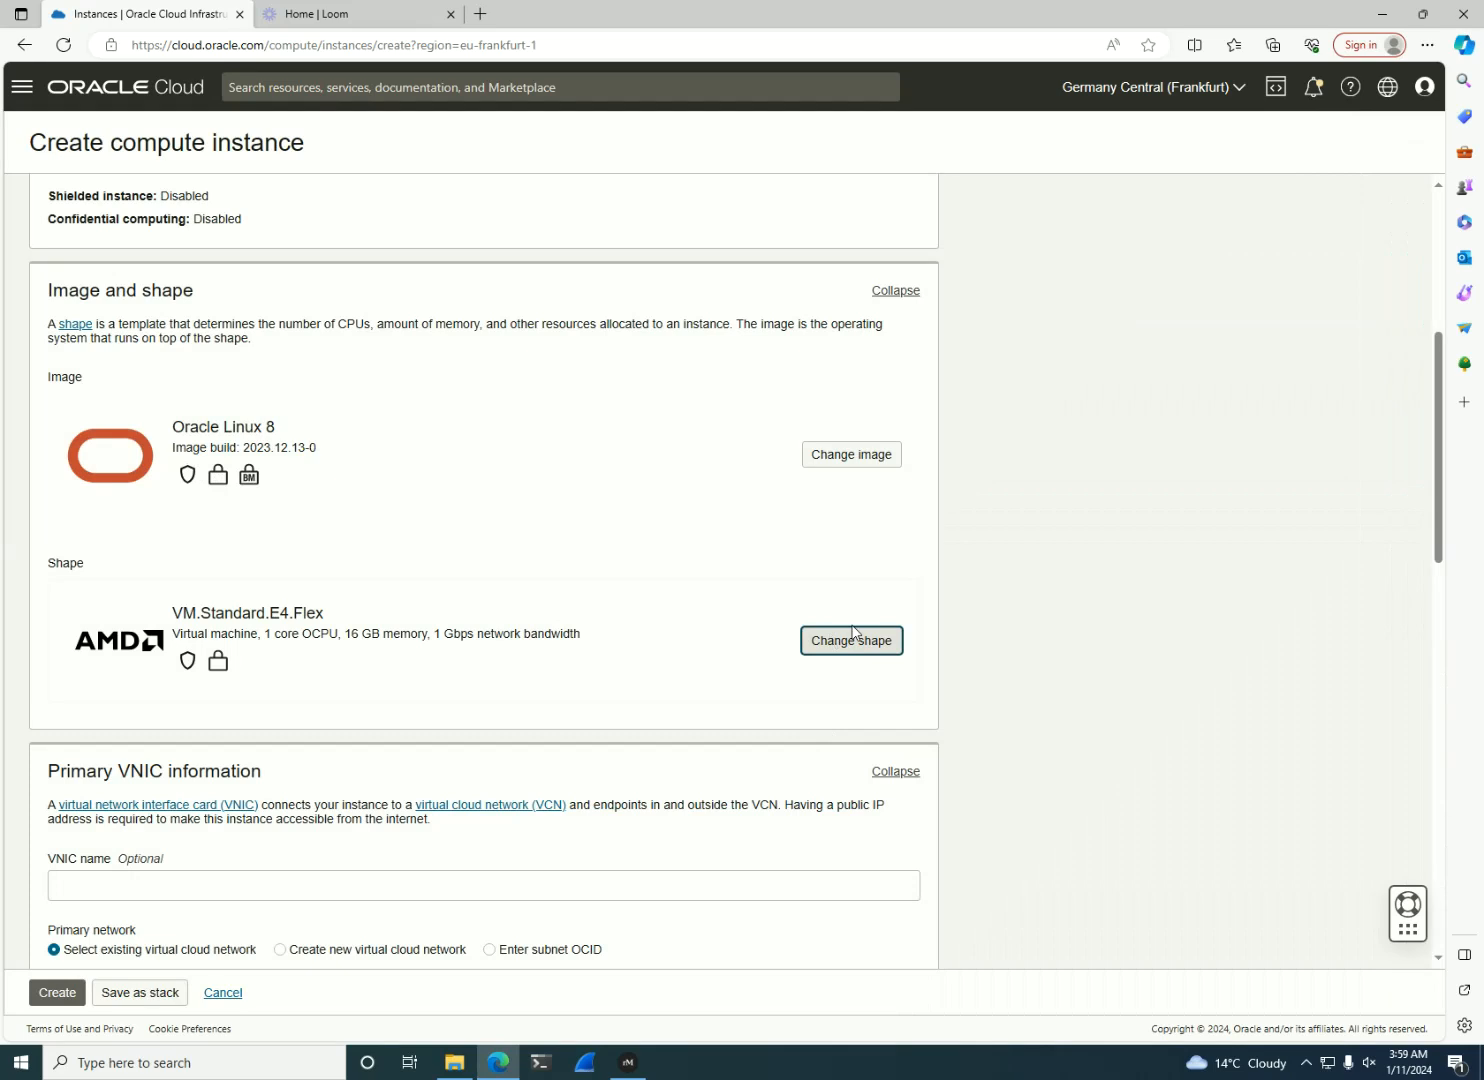
- Set VM.Standard.E4.Flex to 12 OCPUs (192 GB memory) via the OCPU slider
{"action": "left_click", "coordinate": [851, 640]}
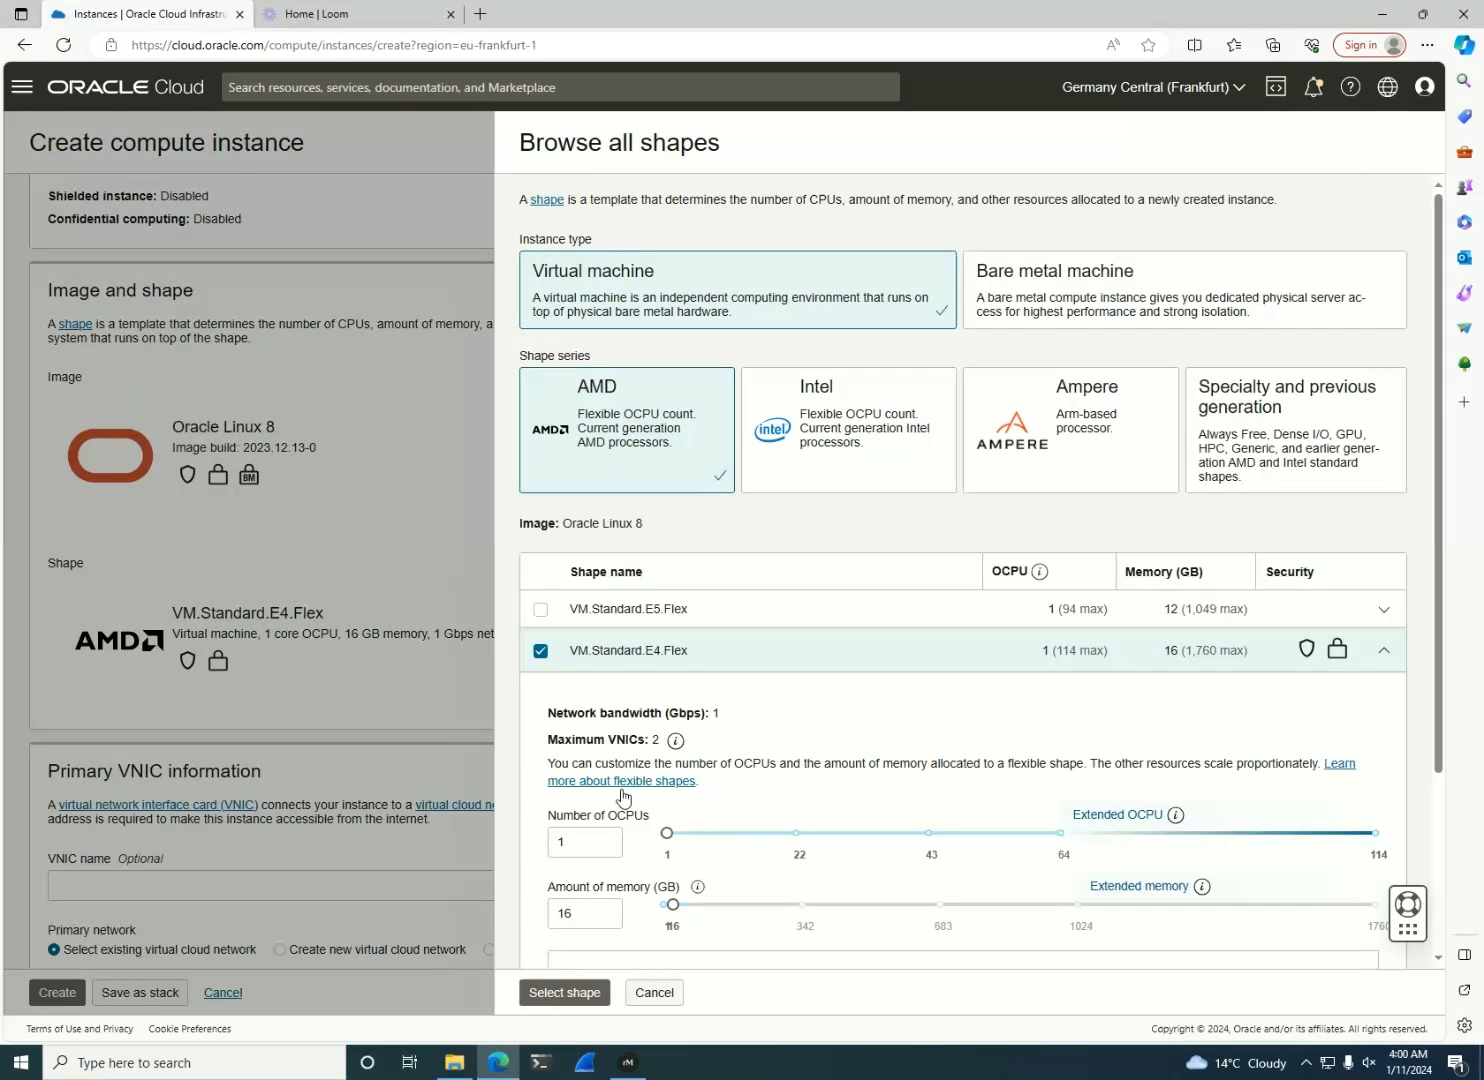
{"action": "left_click_drag", "start_coordinate": [667, 832], "coordinate": [711, 832]}
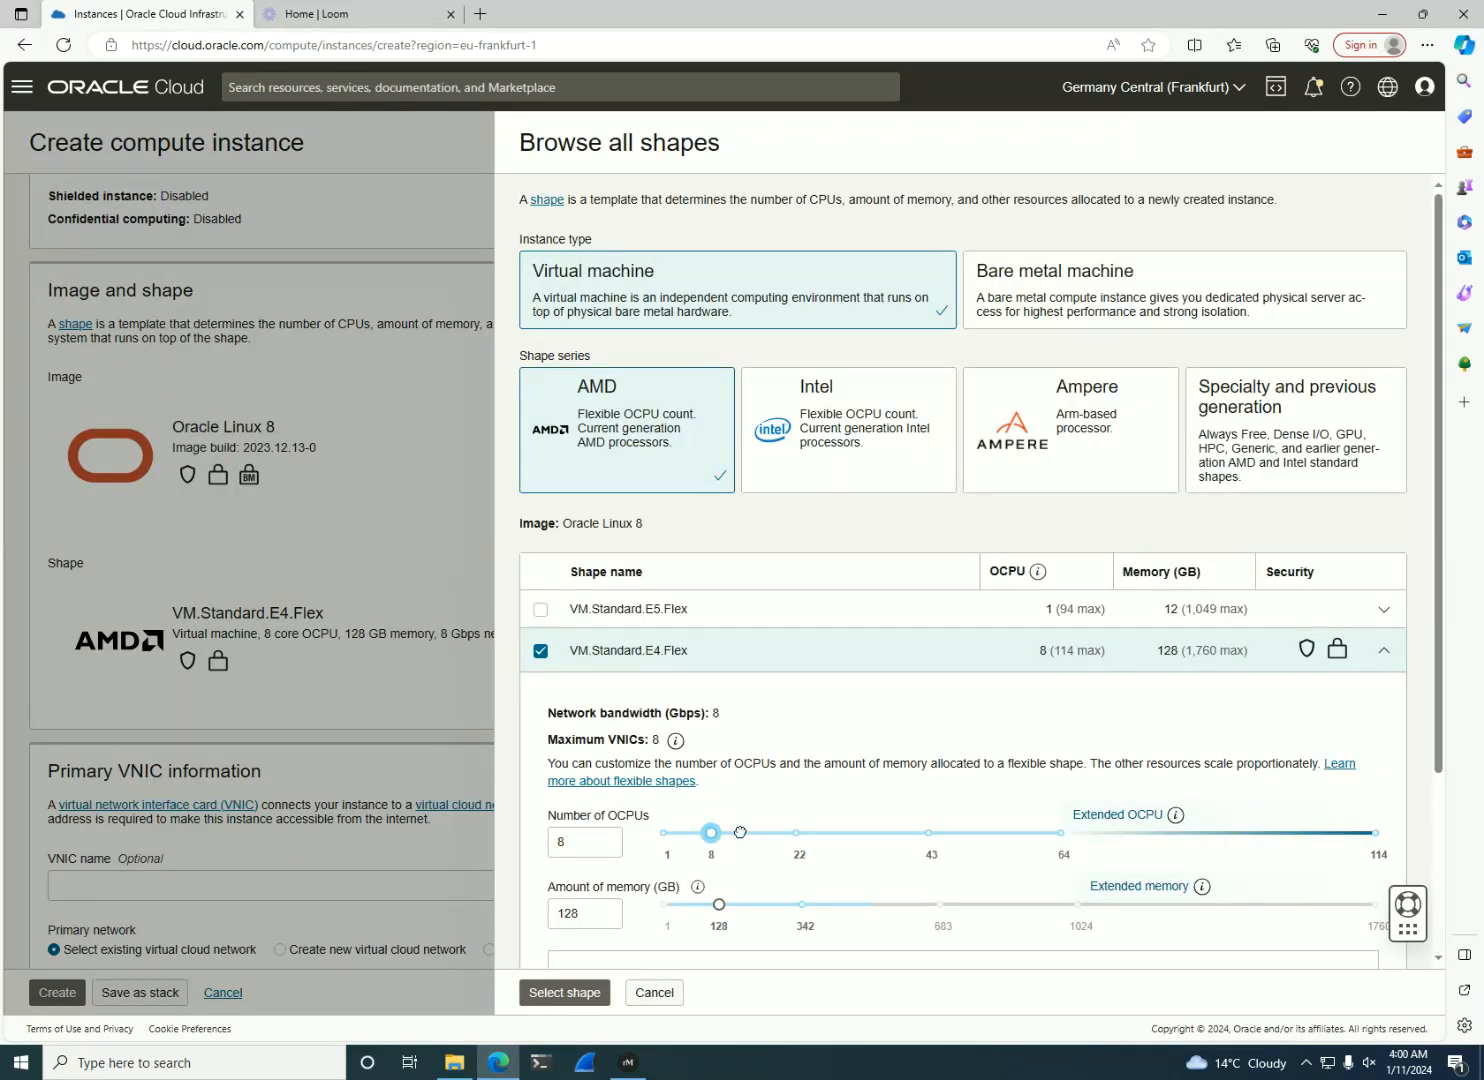
{"action": "left_click_drag", "start_coordinate": [711, 832], "coordinate": [737, 832]}
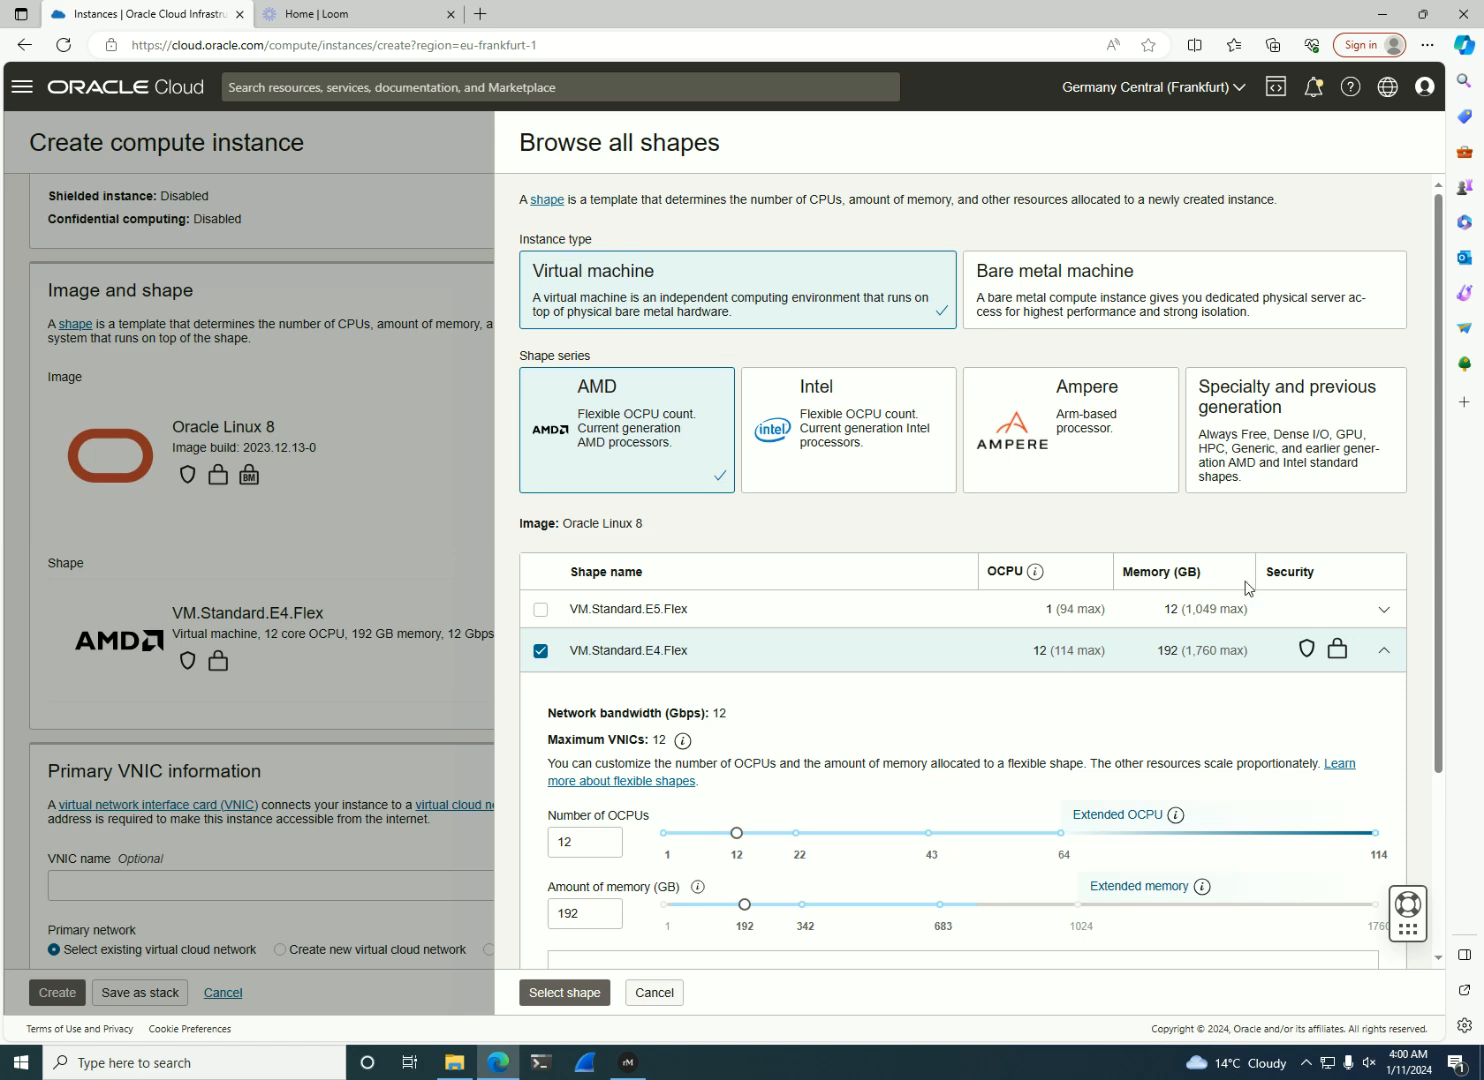
{"action": "scroll", "scroll_direction": "down", "scroll_amount": 3}
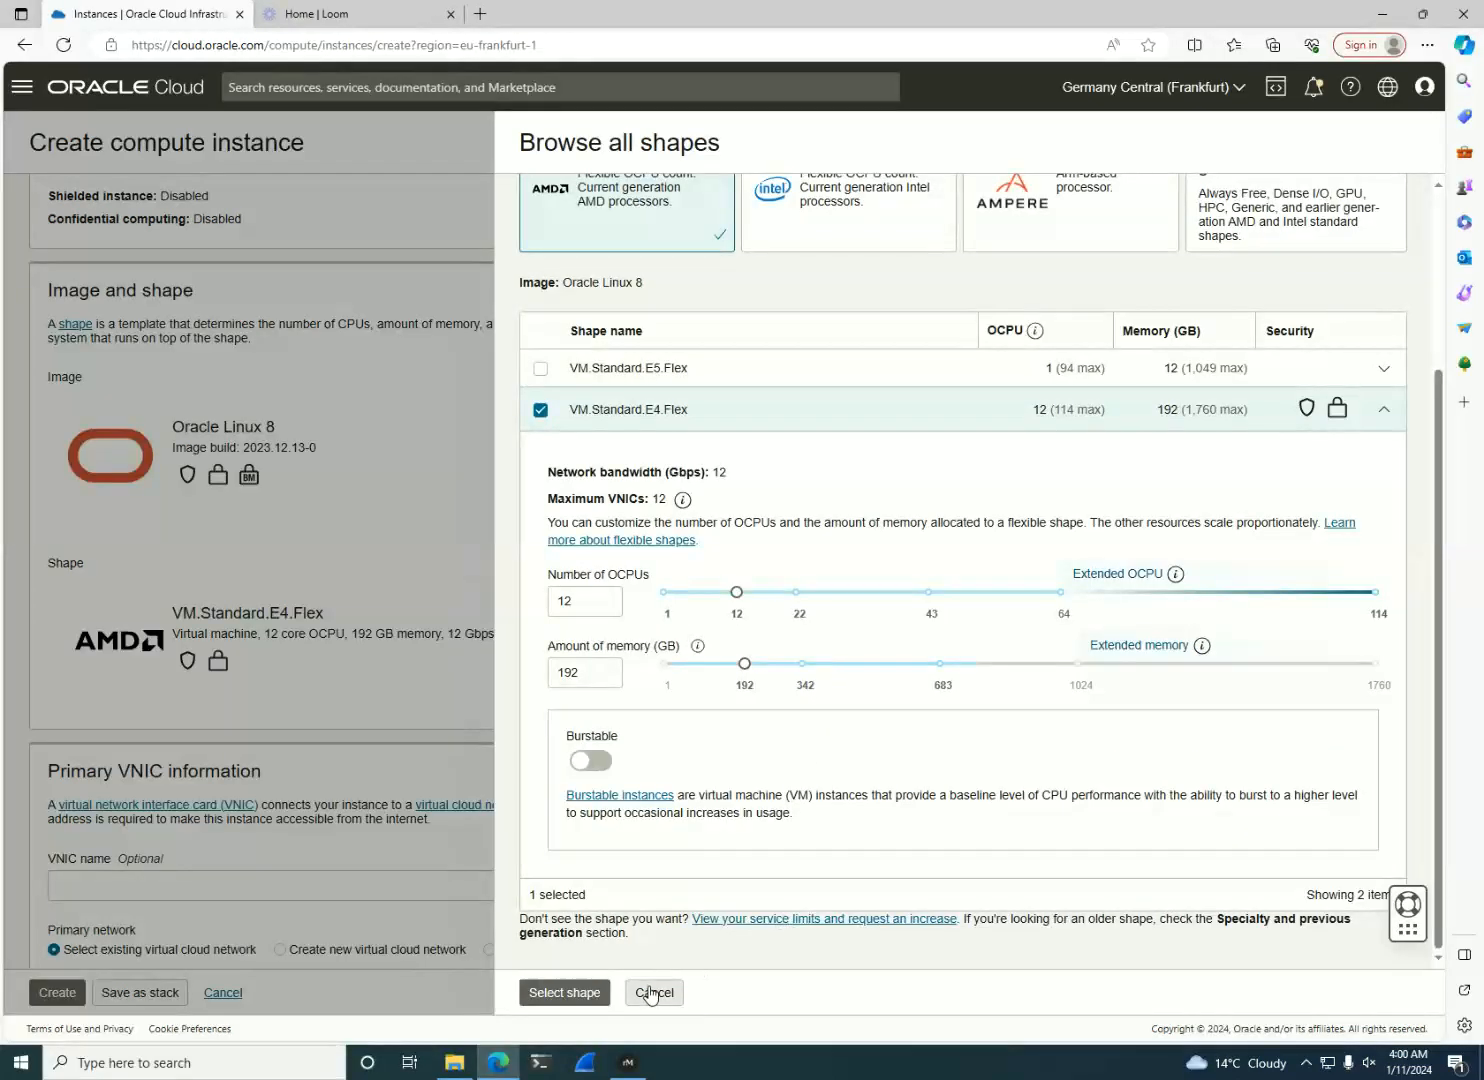
- Cancel the shape browser, keeping VM.Standard.E4.Flex at 1 OCPU and 16 GB
{"action": "left_click", "coordinate": [653, 992]}
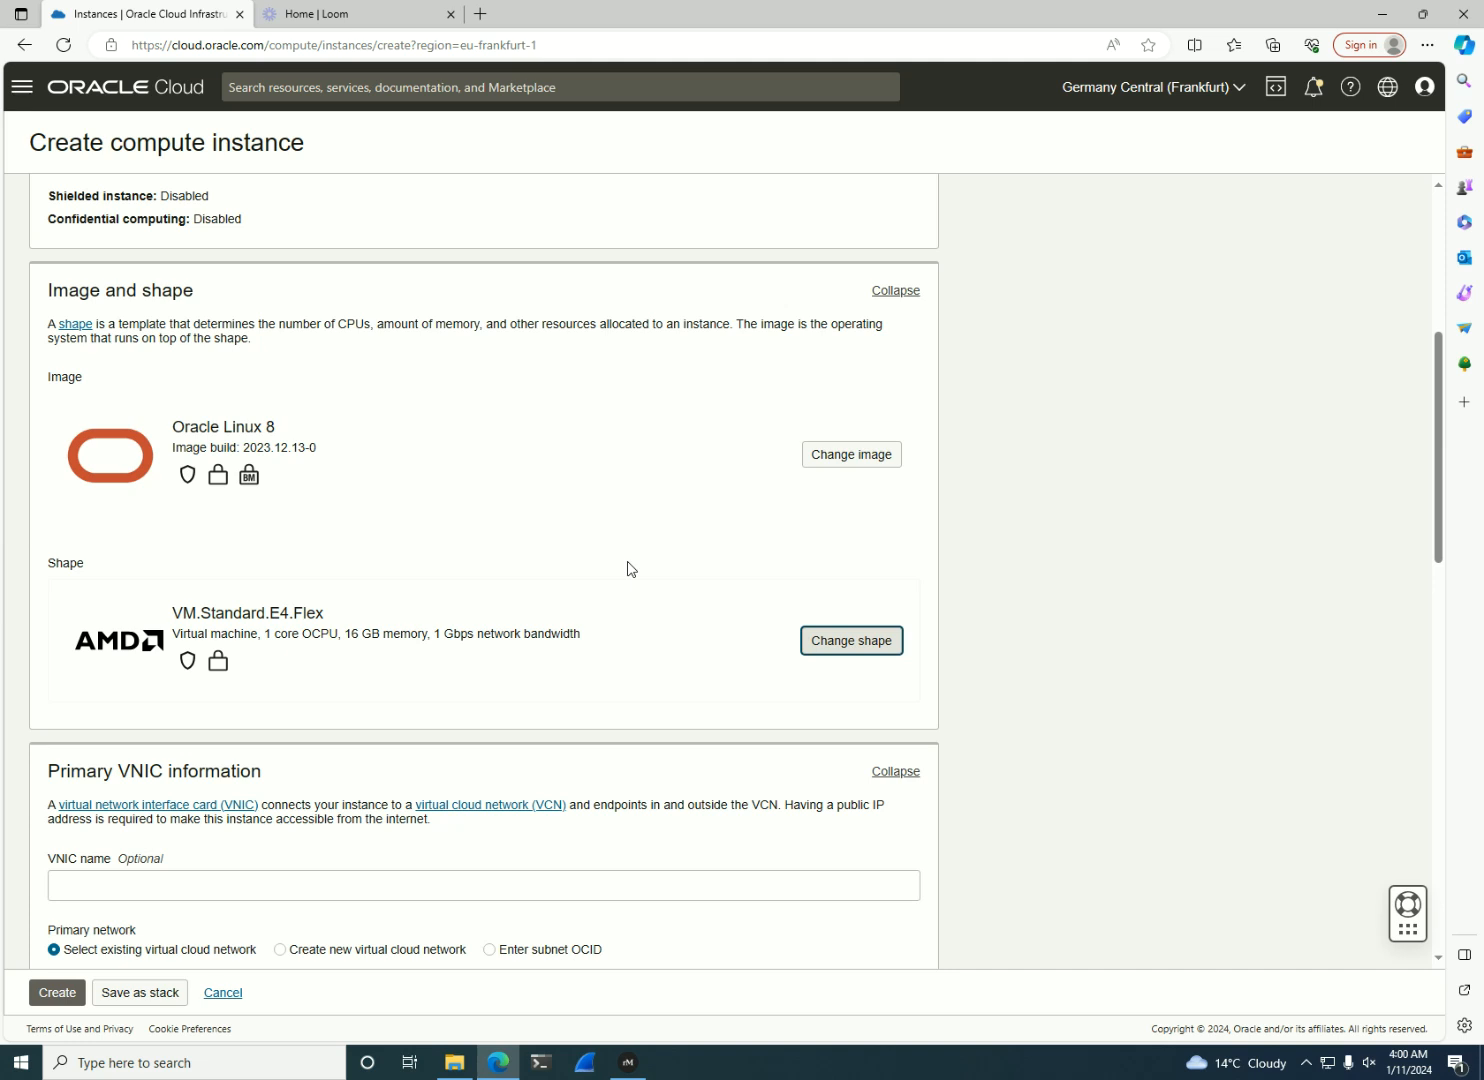
{"action": "mouse_move", "coordinate": [221, 177]}
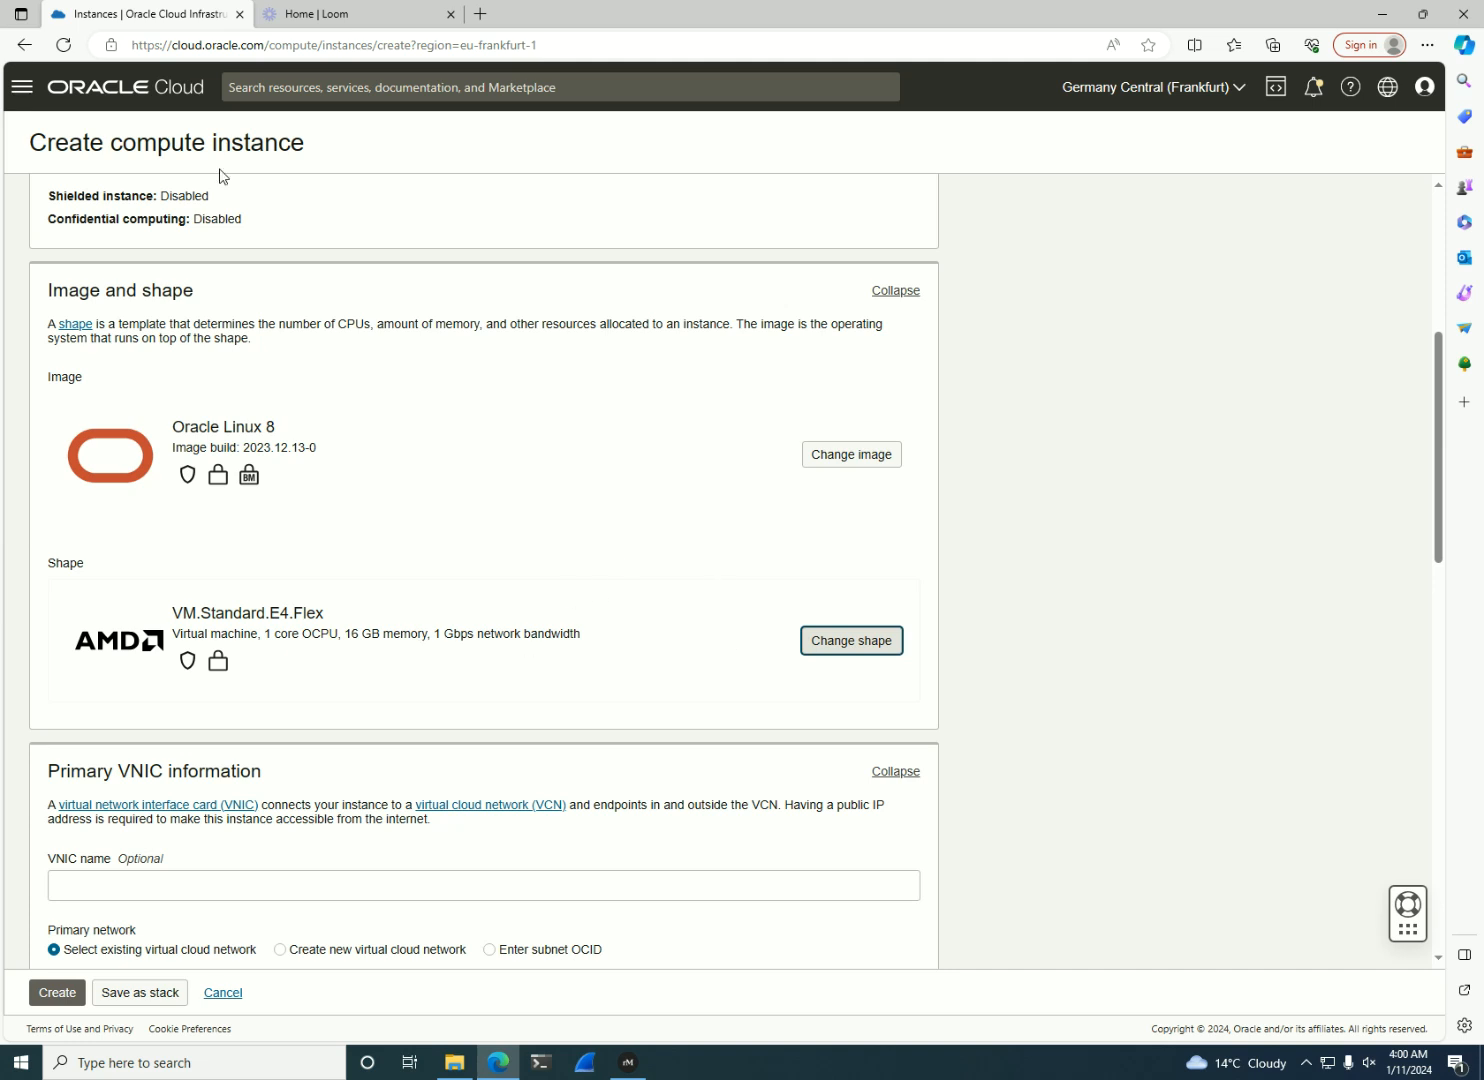
- Return to the Get started home page via the Oracle Cloud logo
{"action": "left_click", "coordinate": [115, 88]}
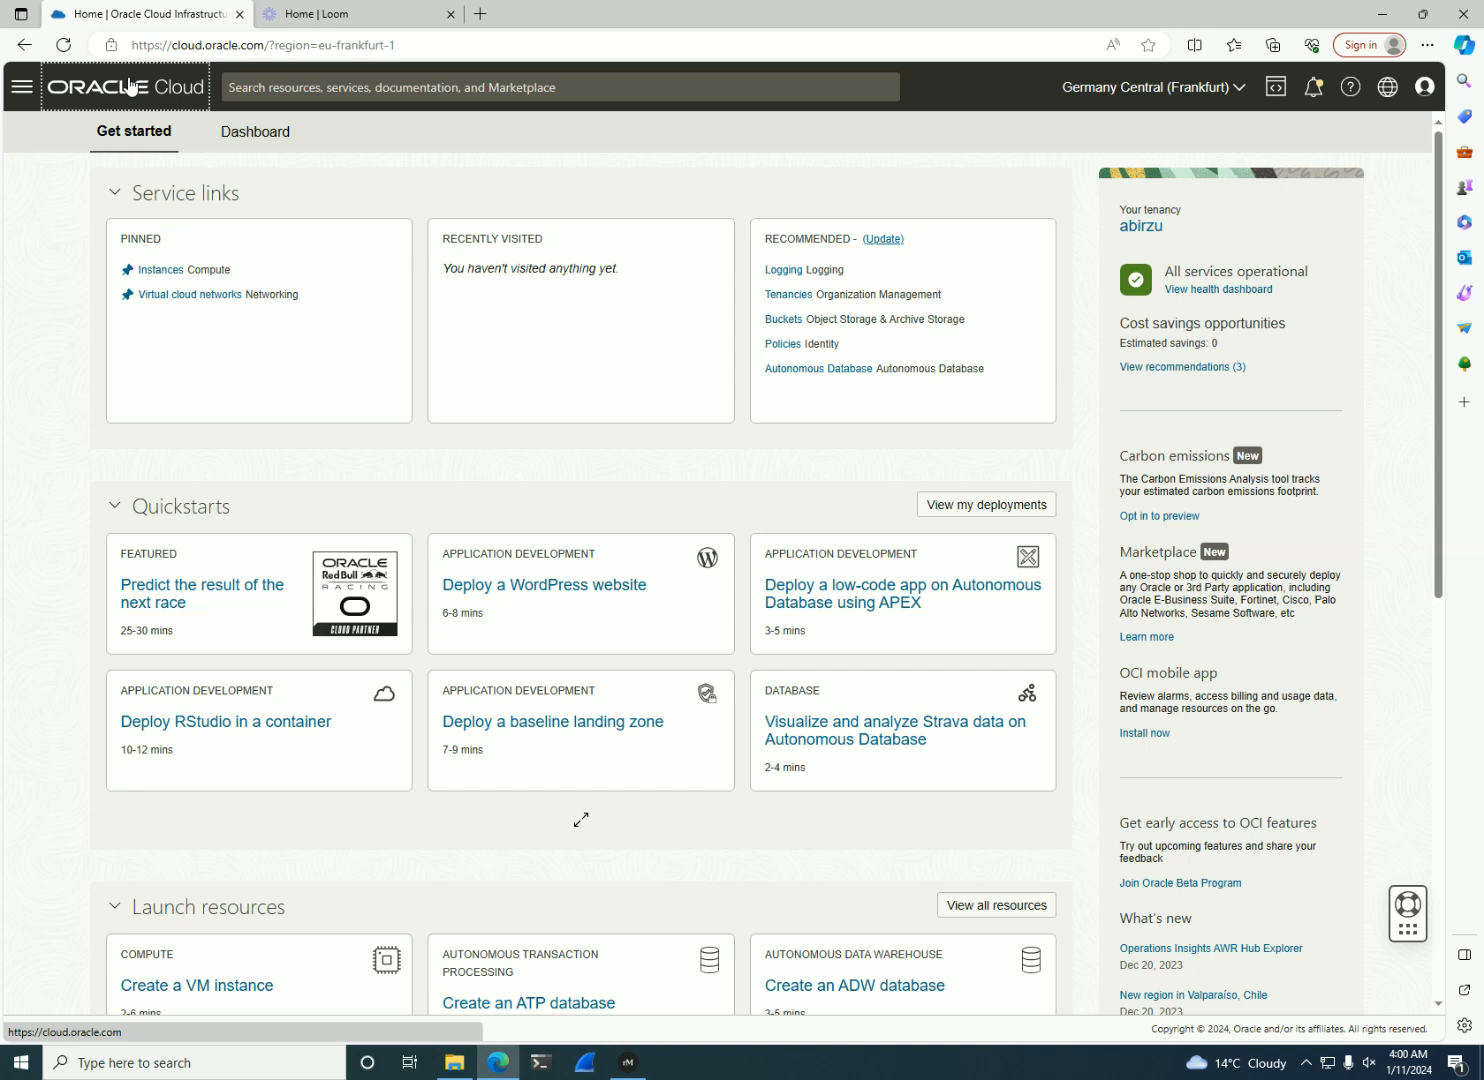
{"action": "mouse_move", "coordinate": [192, 243]}
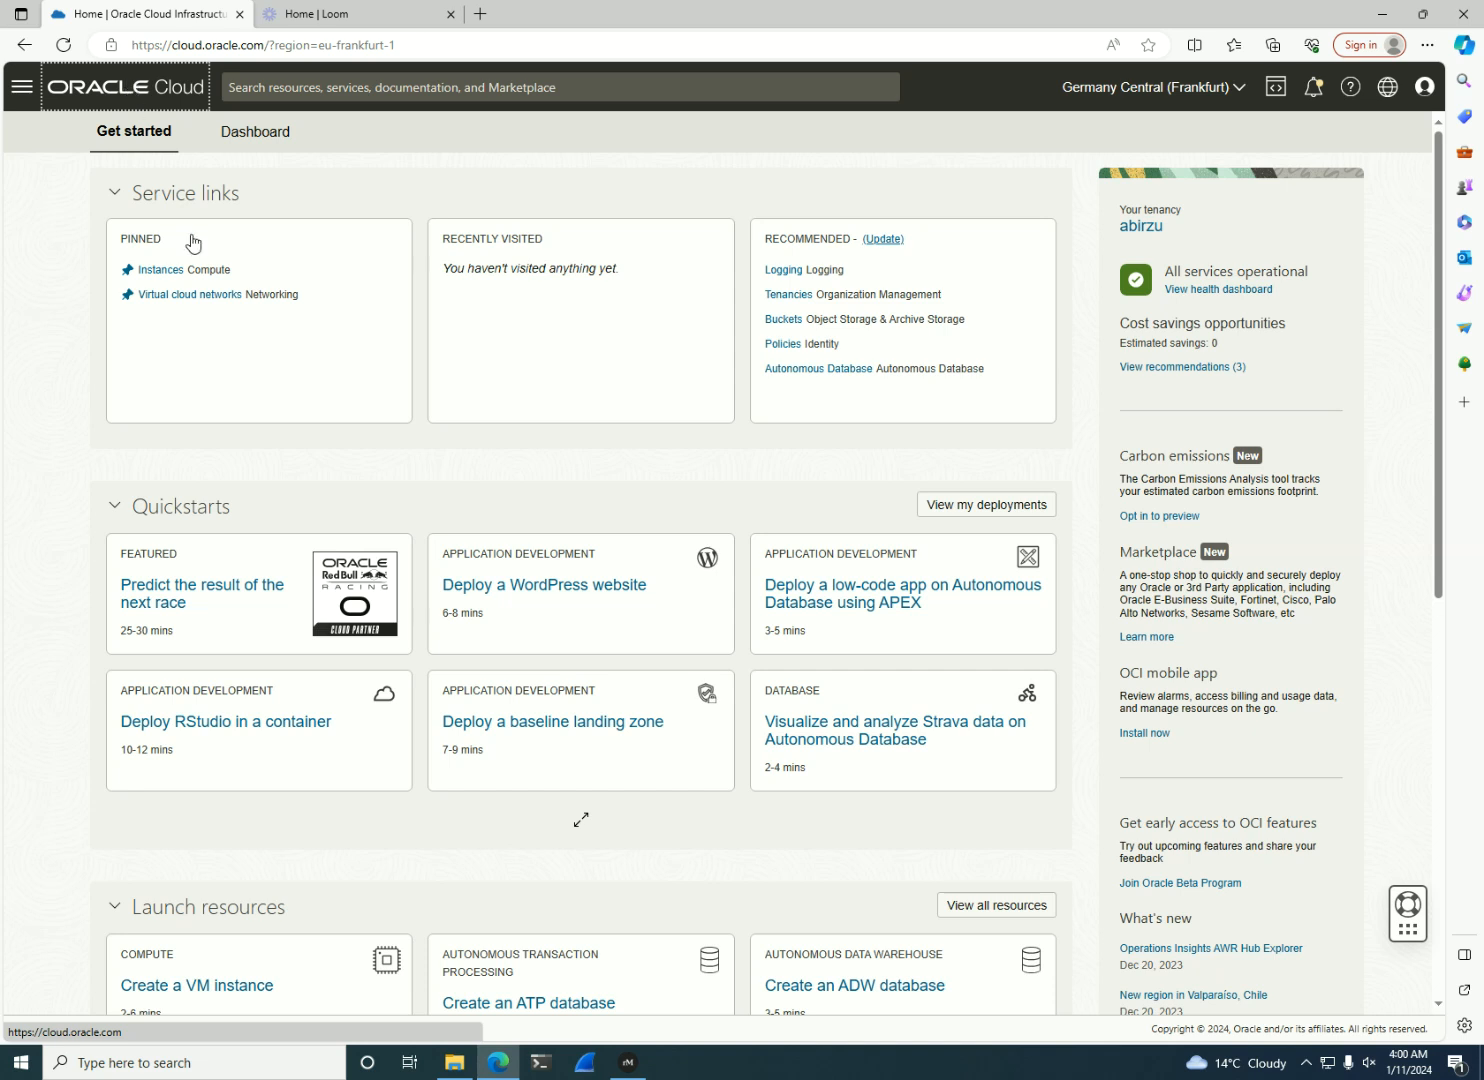